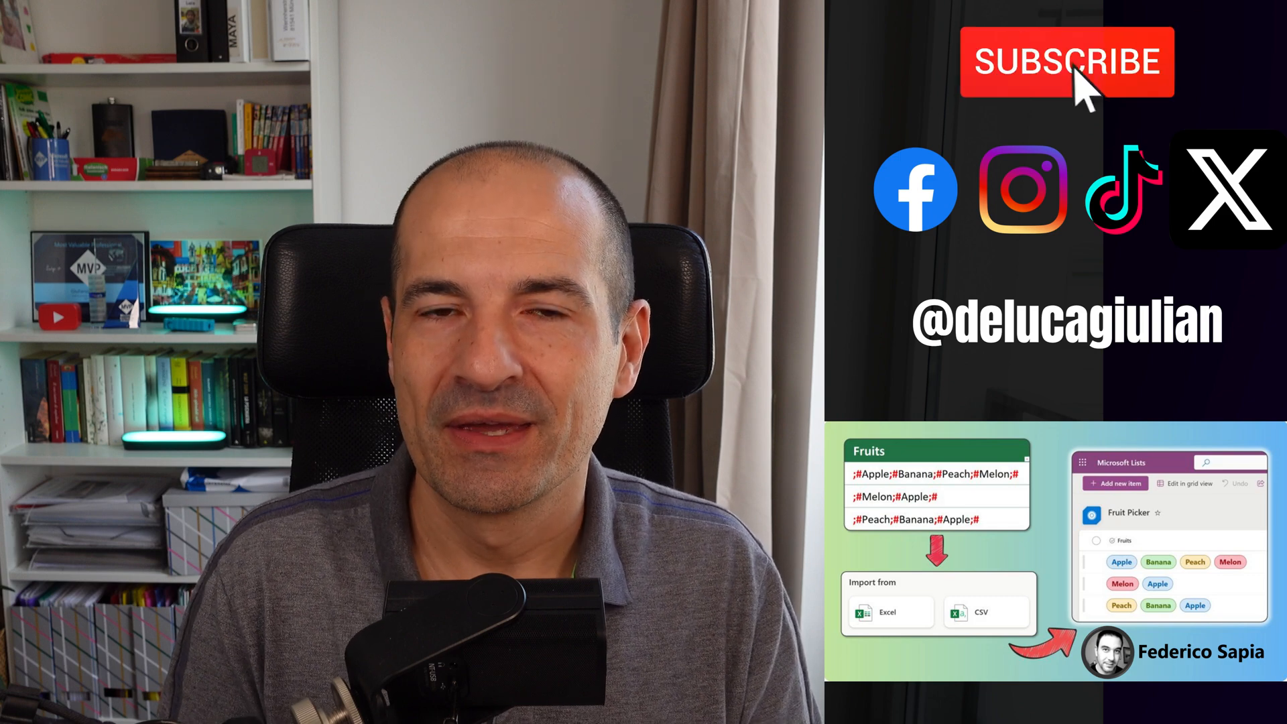
Switch to the ImportToSP workbook showing the blank Sheet2.
click(1066, 61)
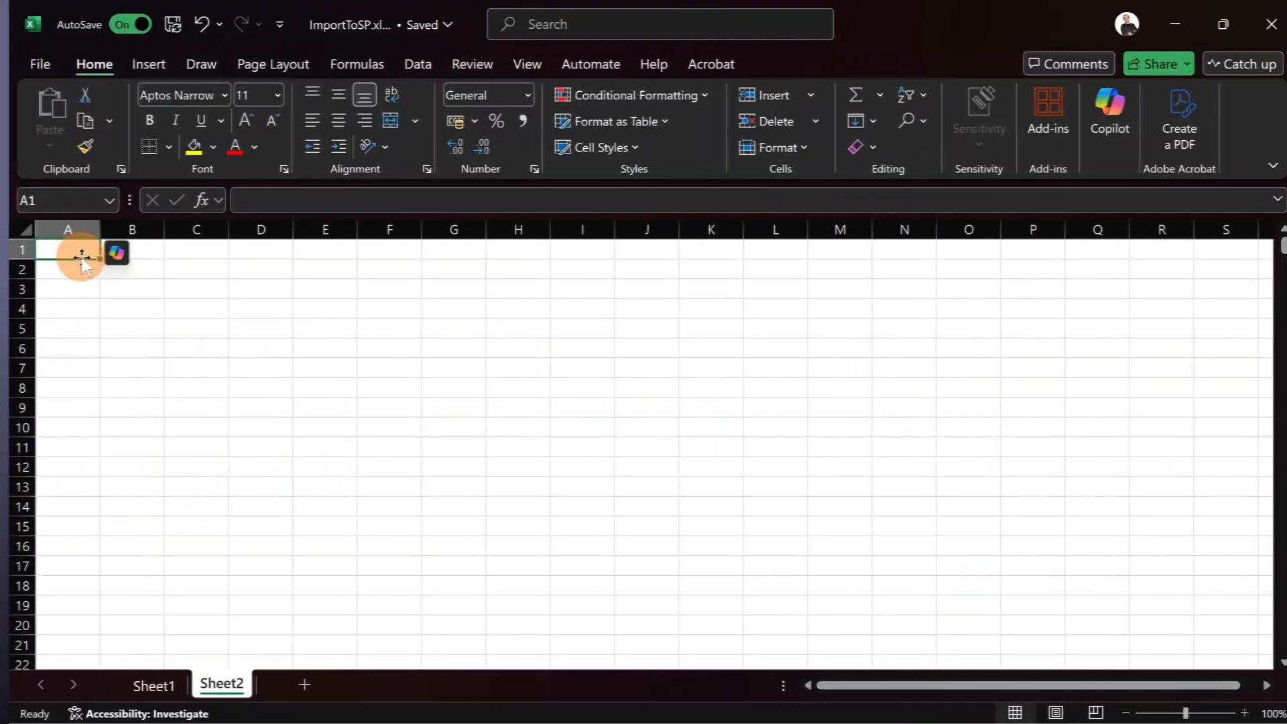
Enter the header row Name, Lastname, Employee and Partners in A1:D1.
text(Name)
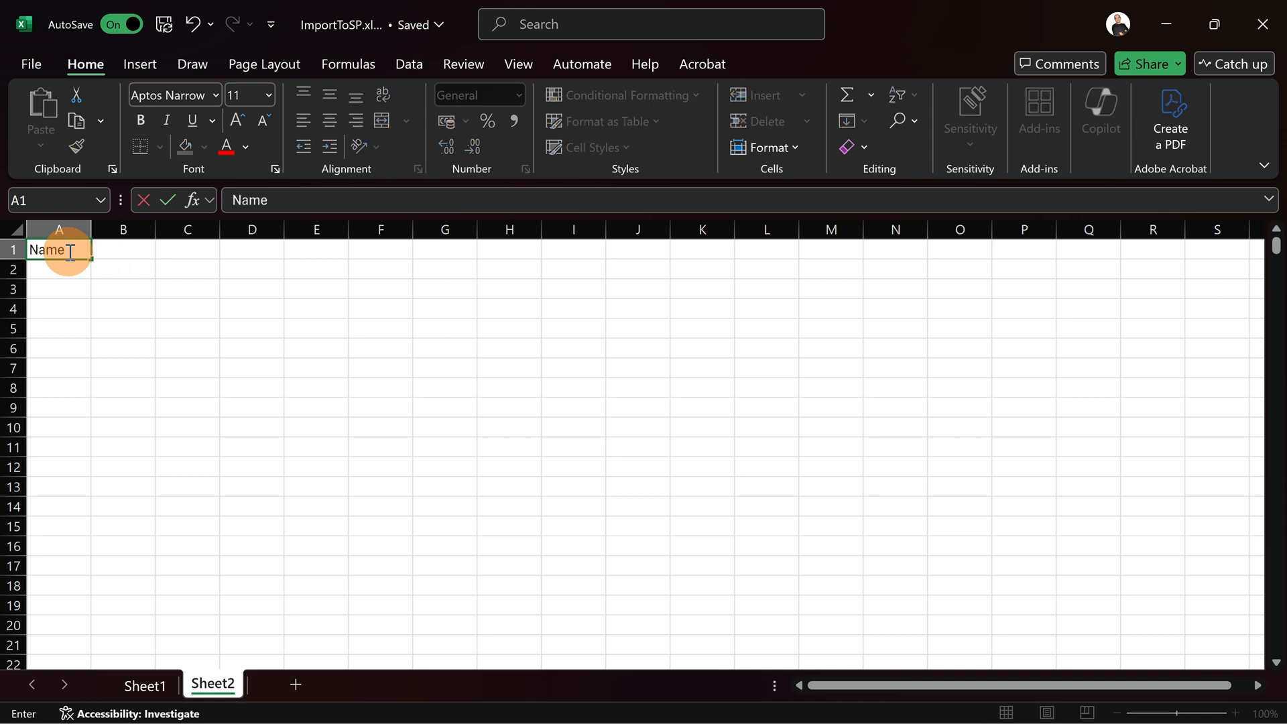
text(Lastname)
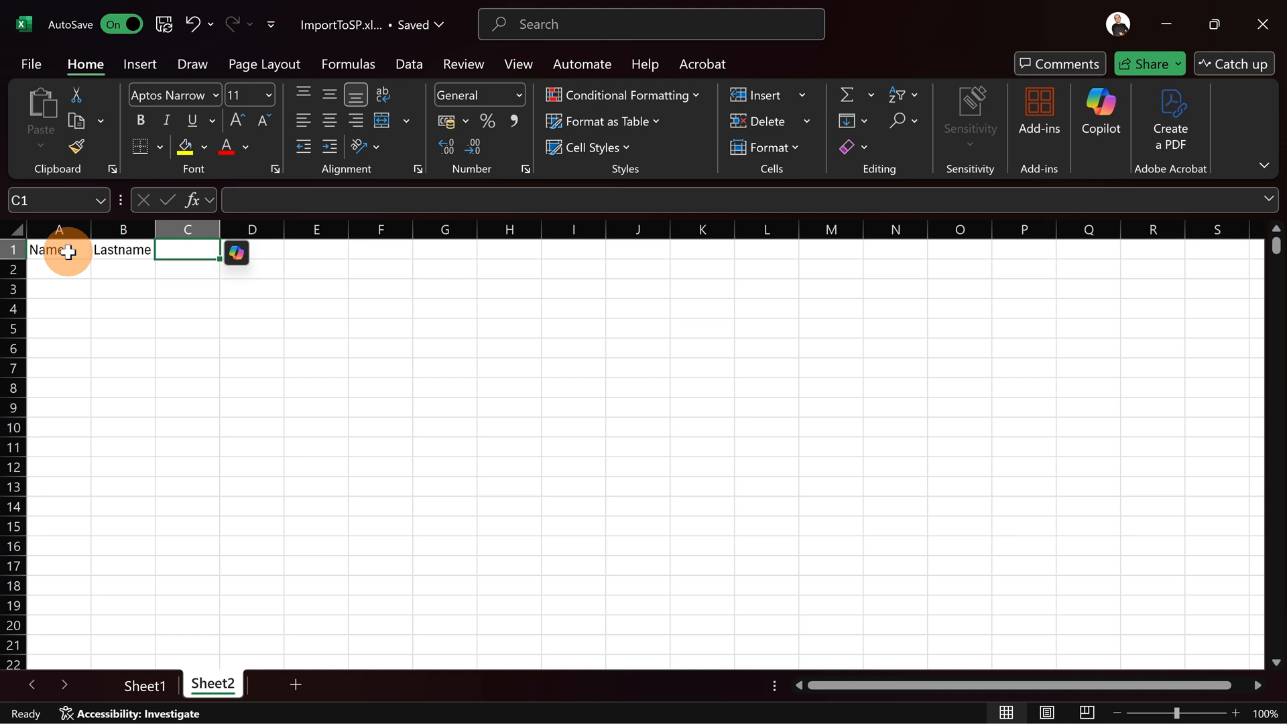
text(Emplo)
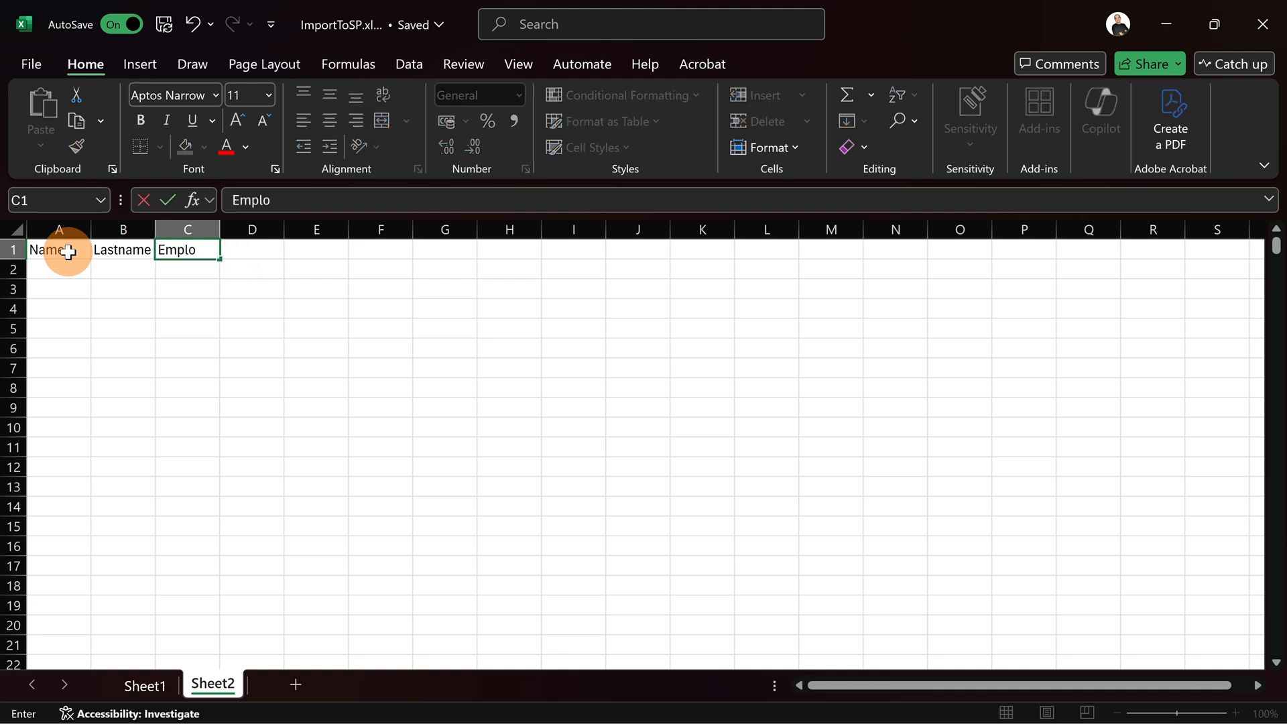
text(yee I)
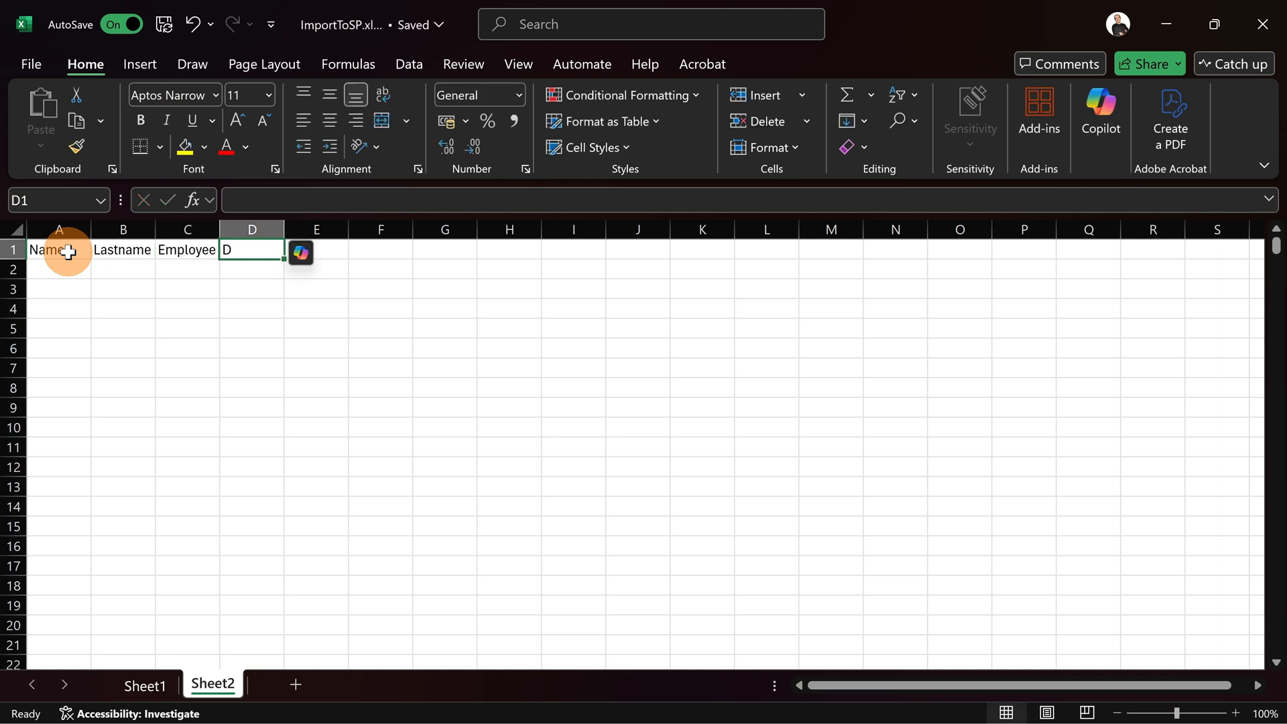
text(Partners)
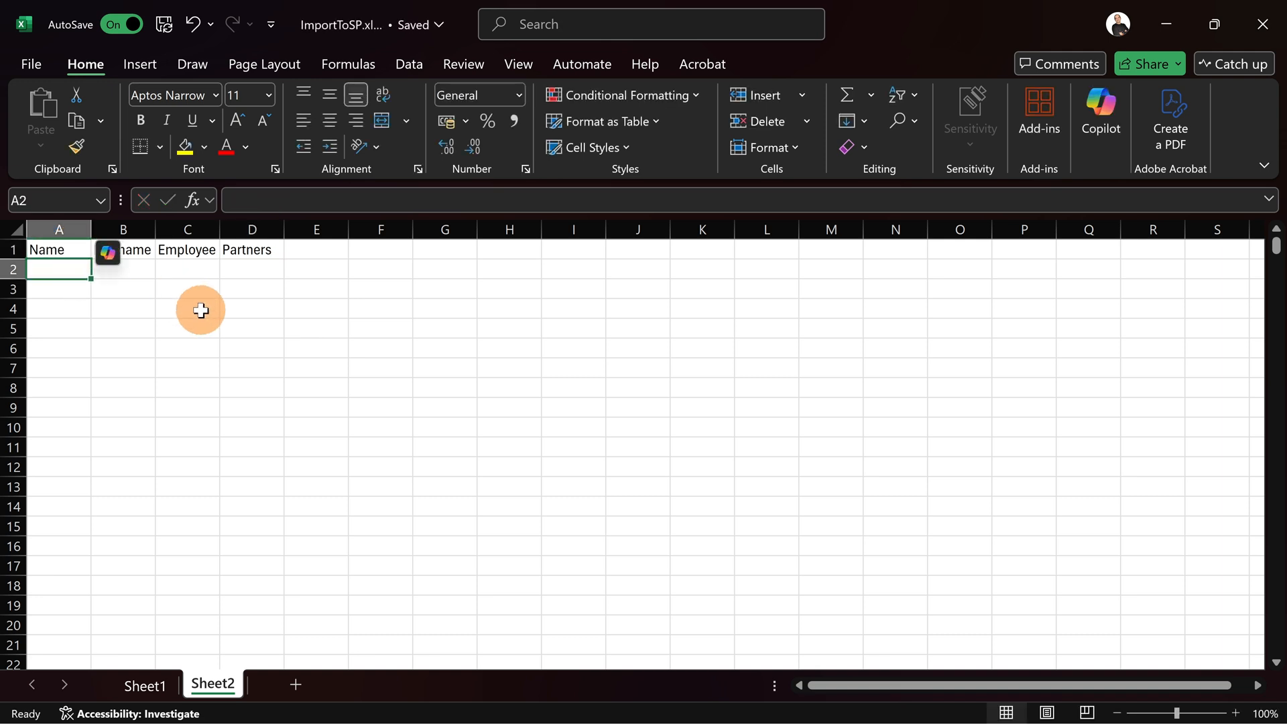
Enter Adele Vance's row with her employee number and Partners ;#Dog;#Cat;#.
text(Adele)
click(123, 269)
text(Vance)
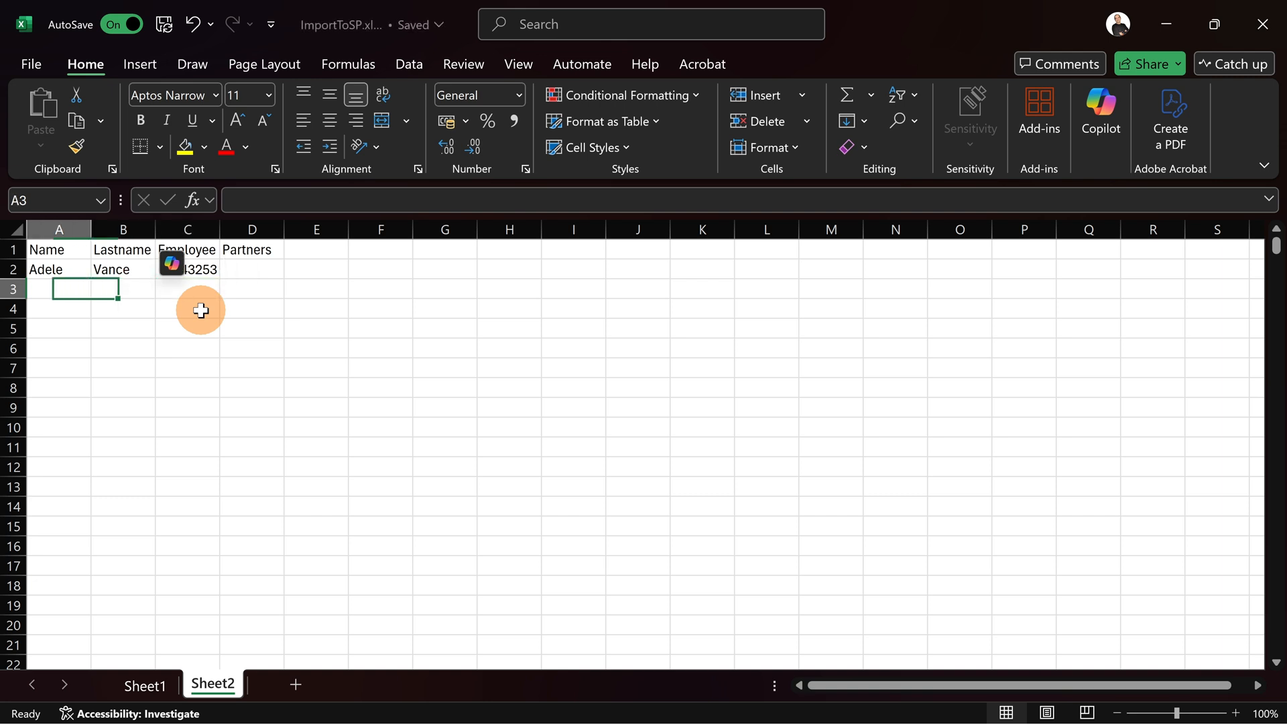
click(251, 270)
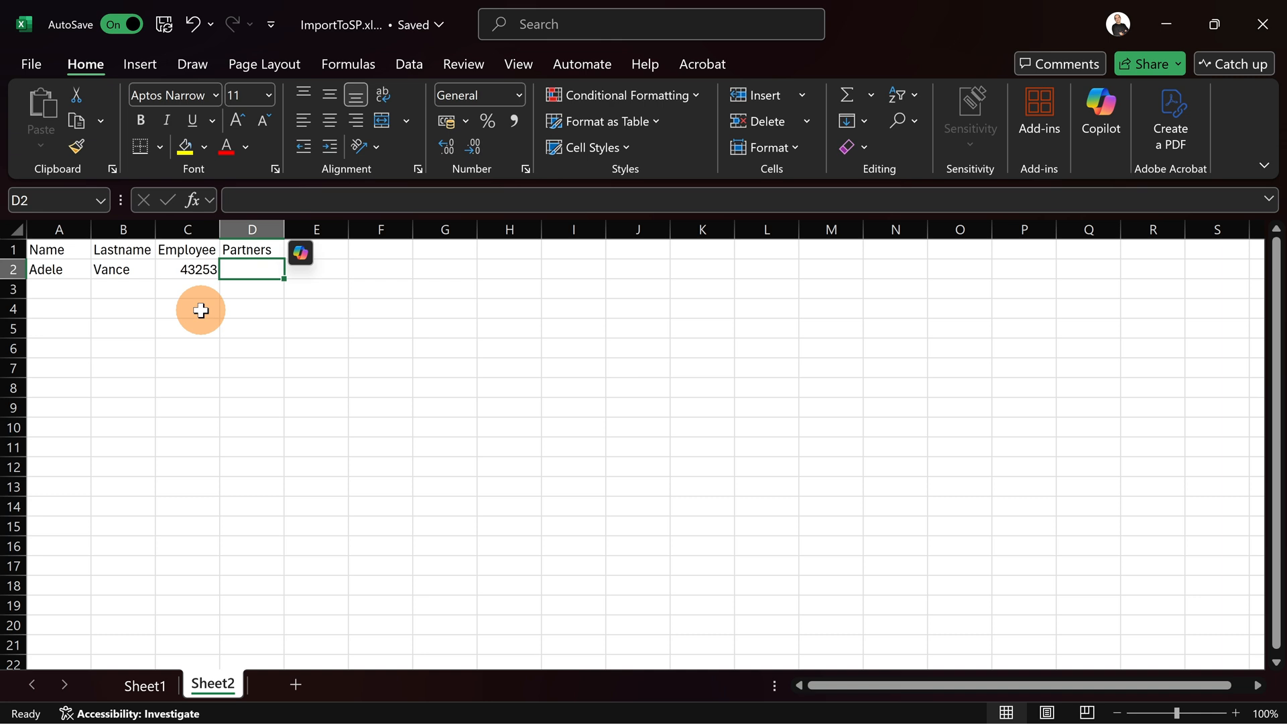
text(;#)
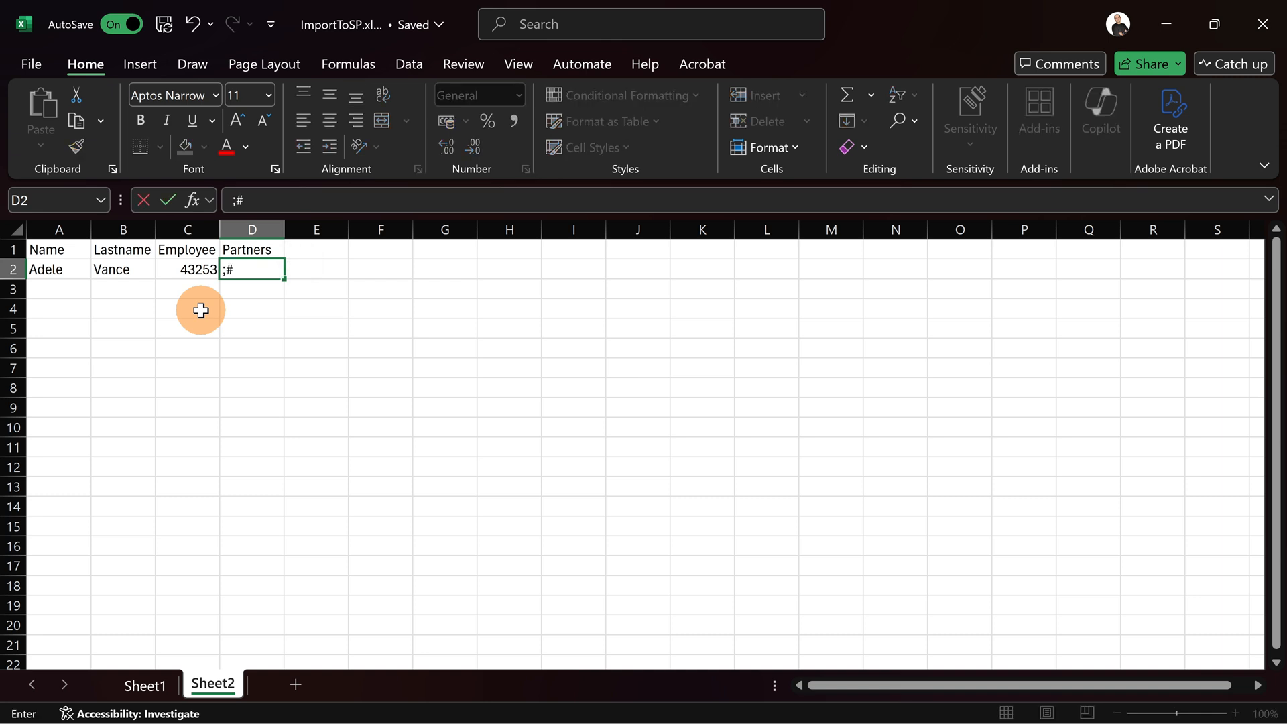
text(Dog)
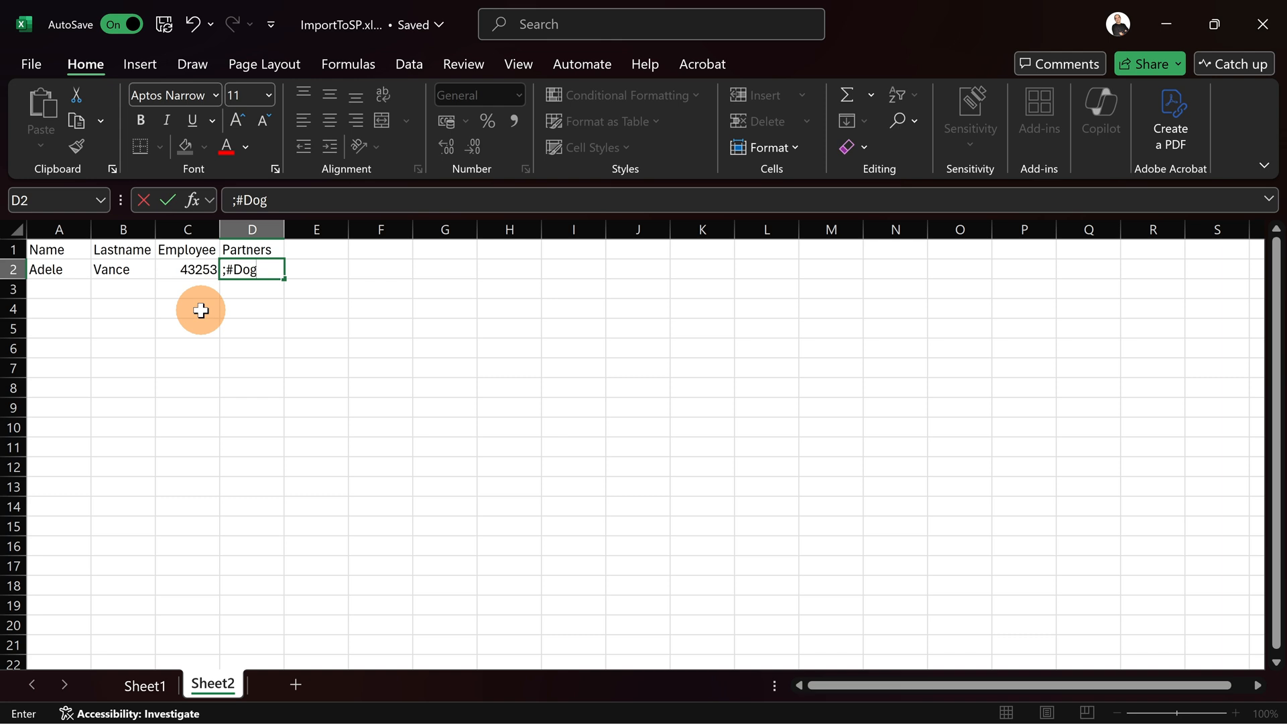
text(;#)
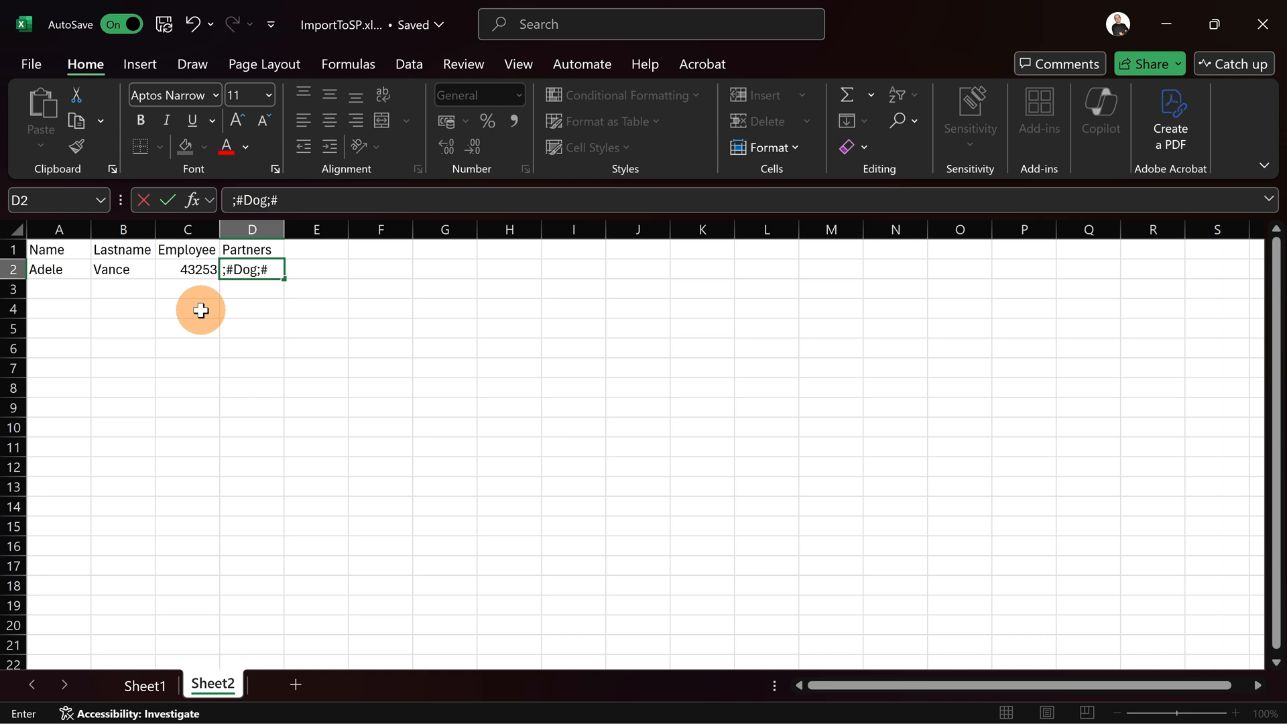
text(Cat)
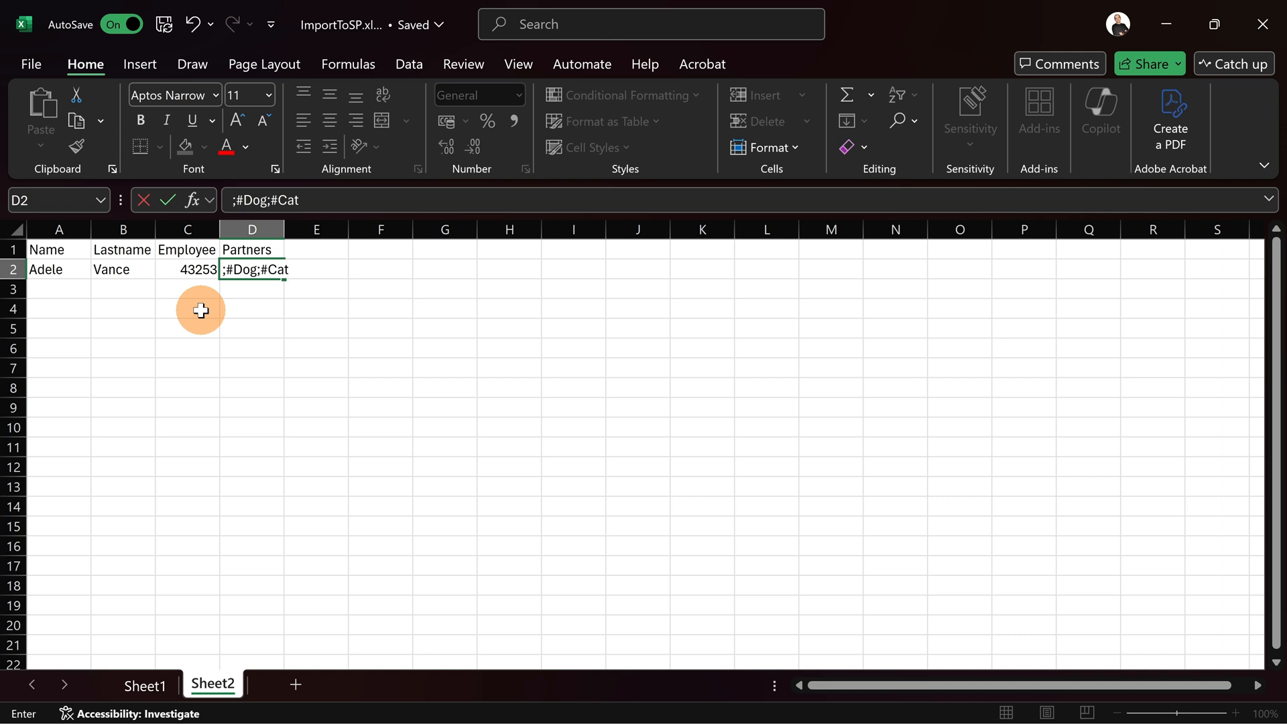
text(;#)
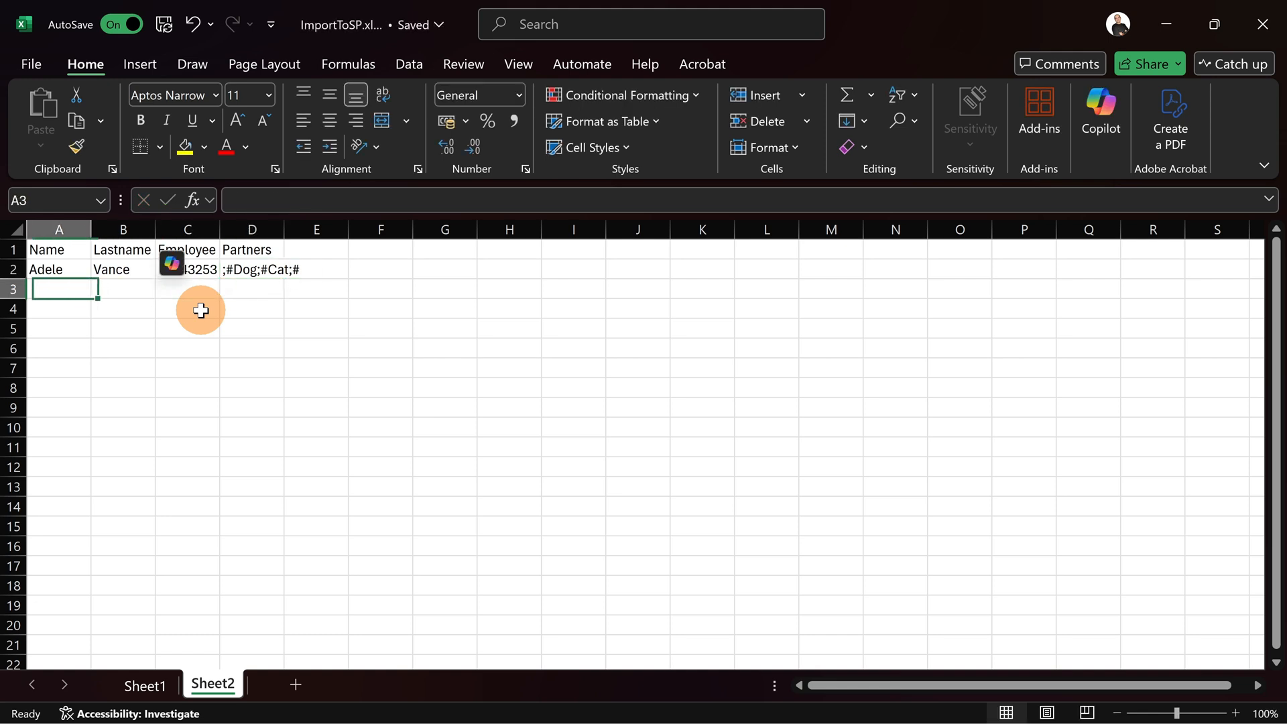
Enter Nestor Wilke's row with employee number 45345 and Partners ;#Lion;#Dolphin.
text(Nestor)
click(124, 289)
text(Wilke)
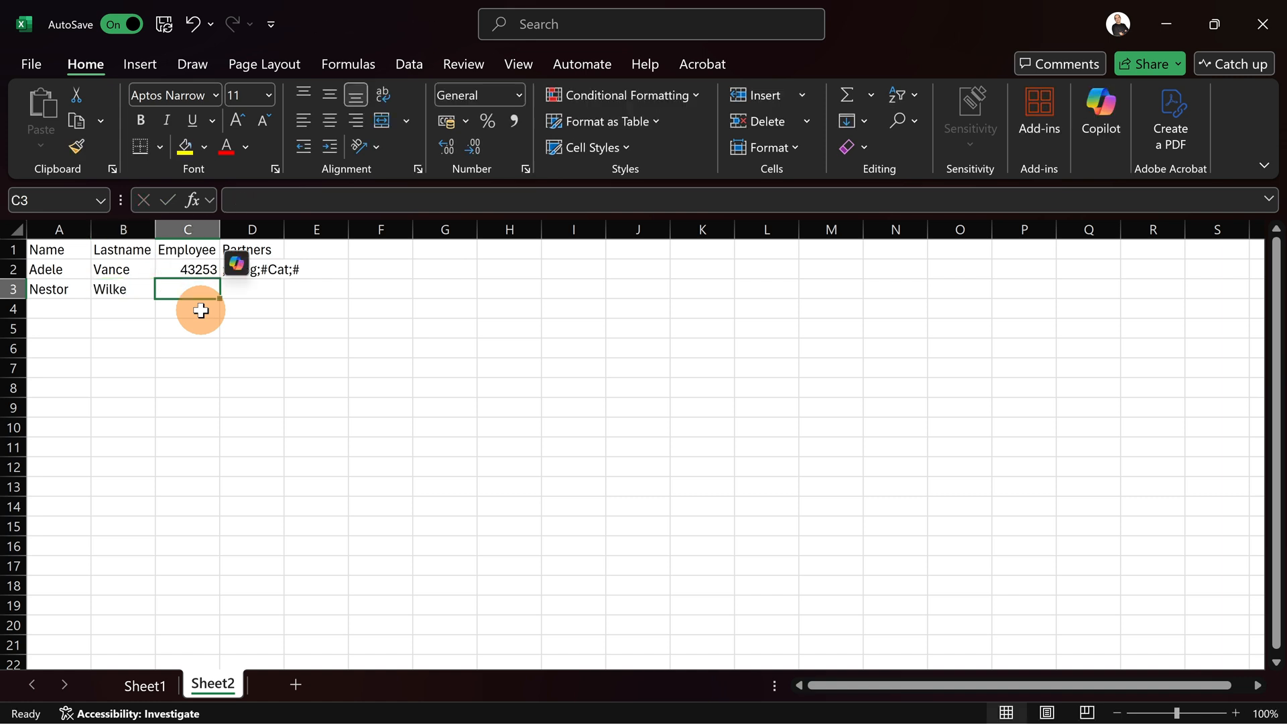
text(45345)
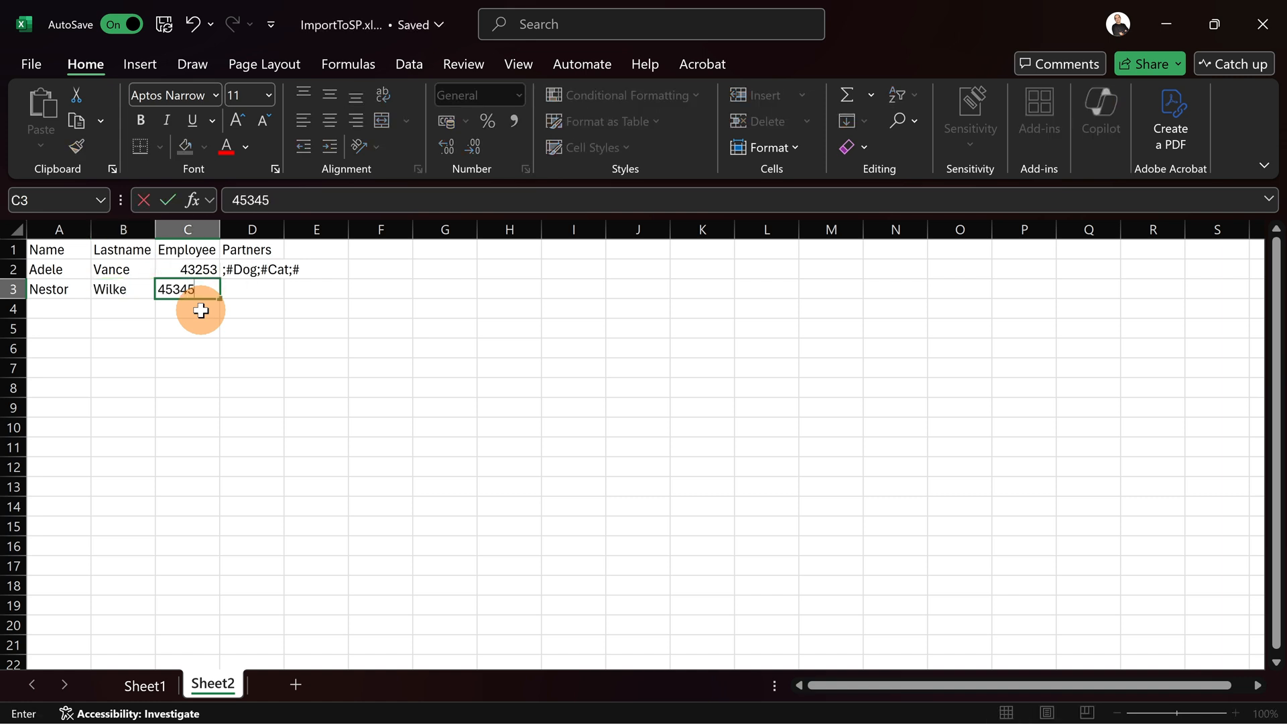
key(Enter)
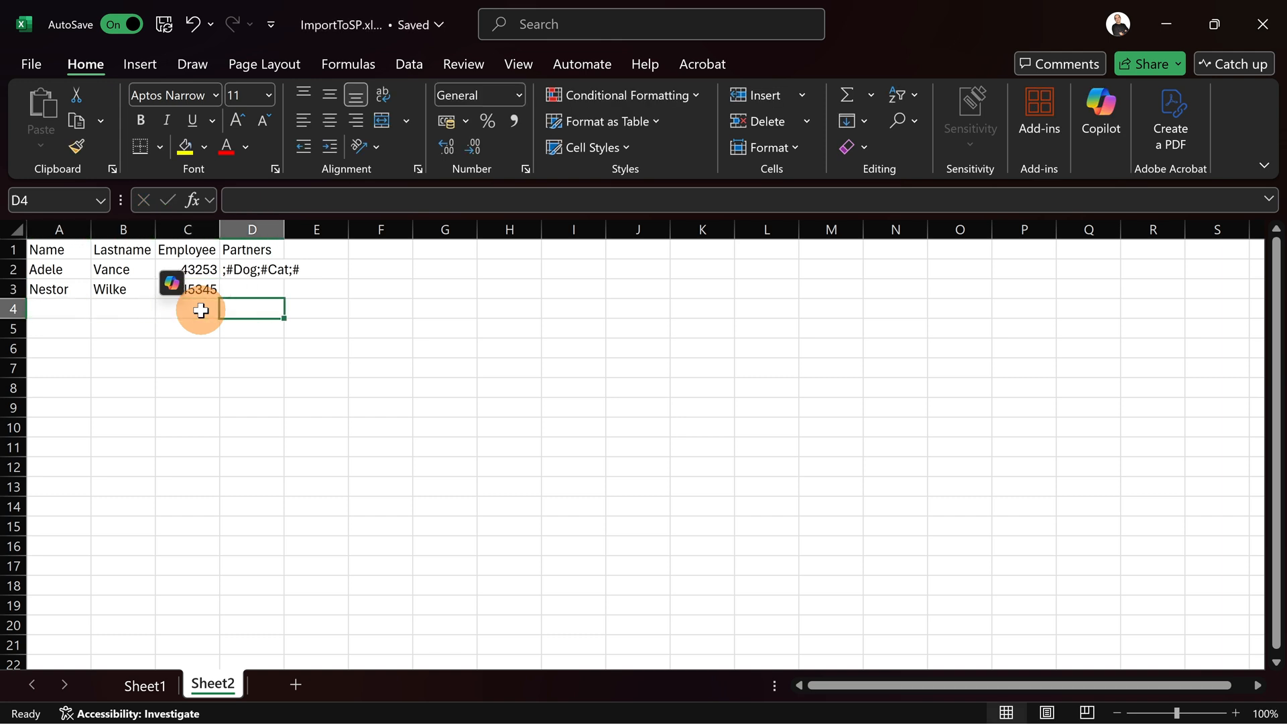
text(;)
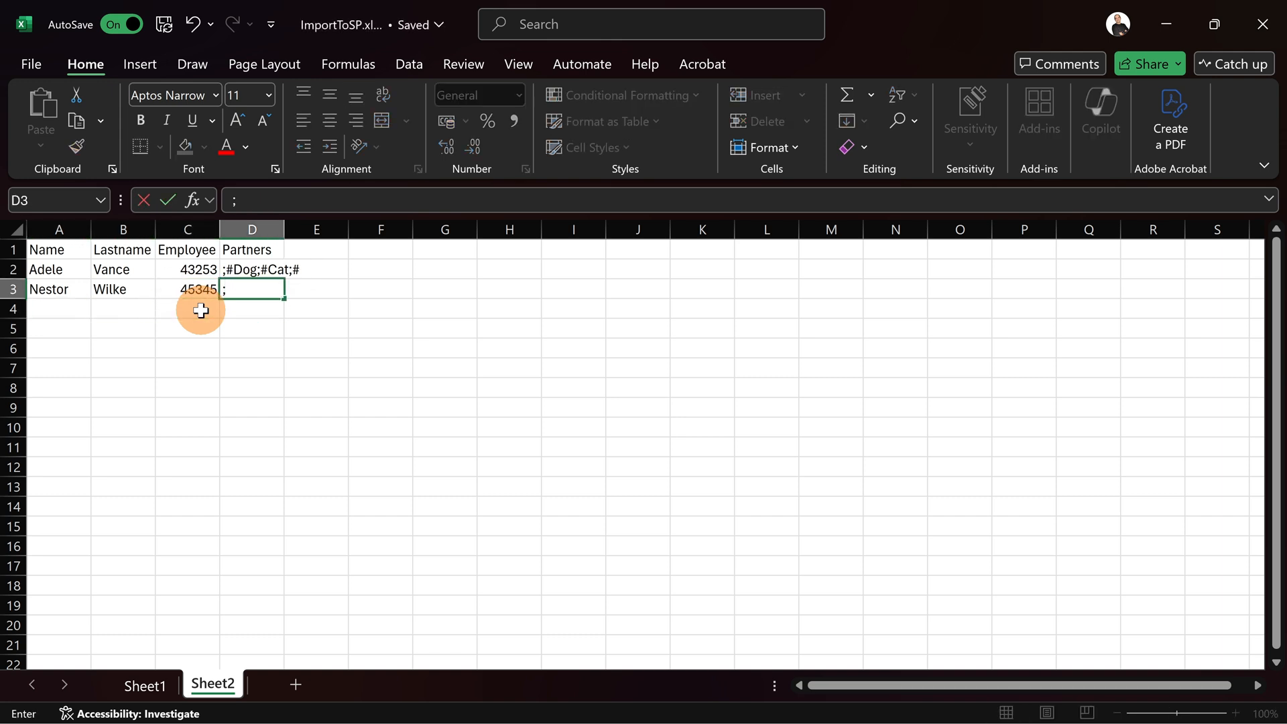
text(#Lion)
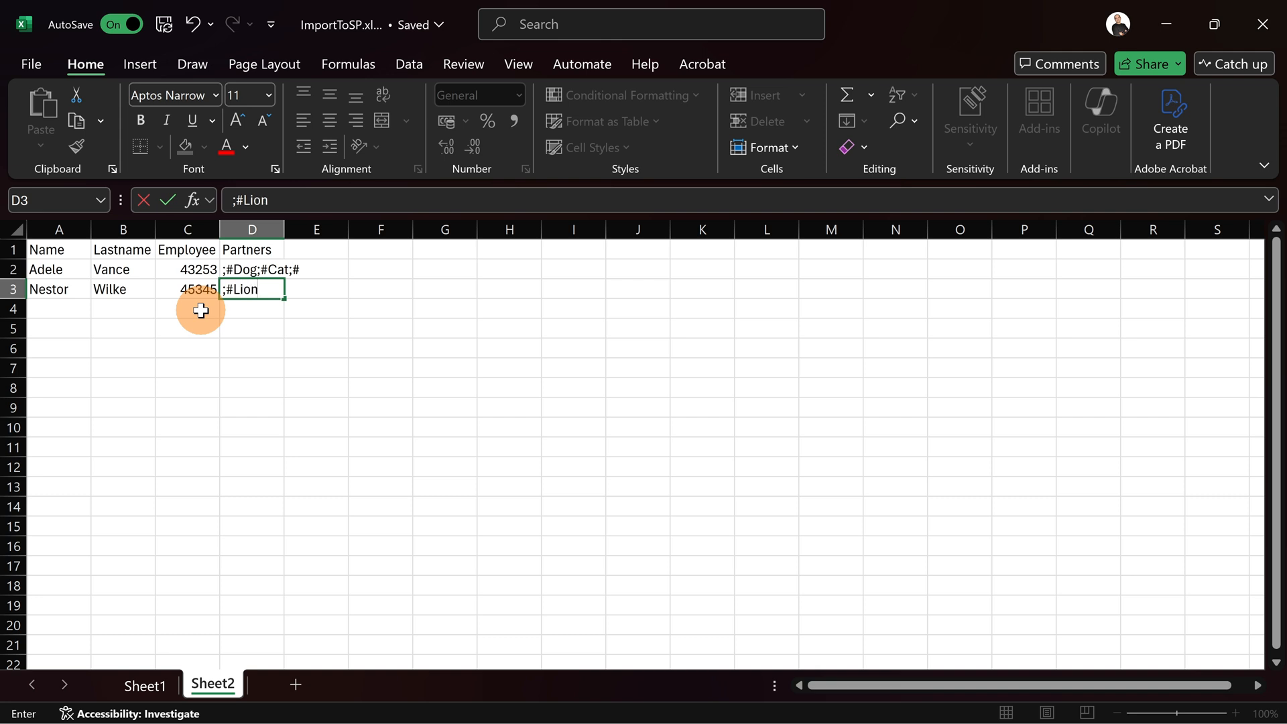
text(;)
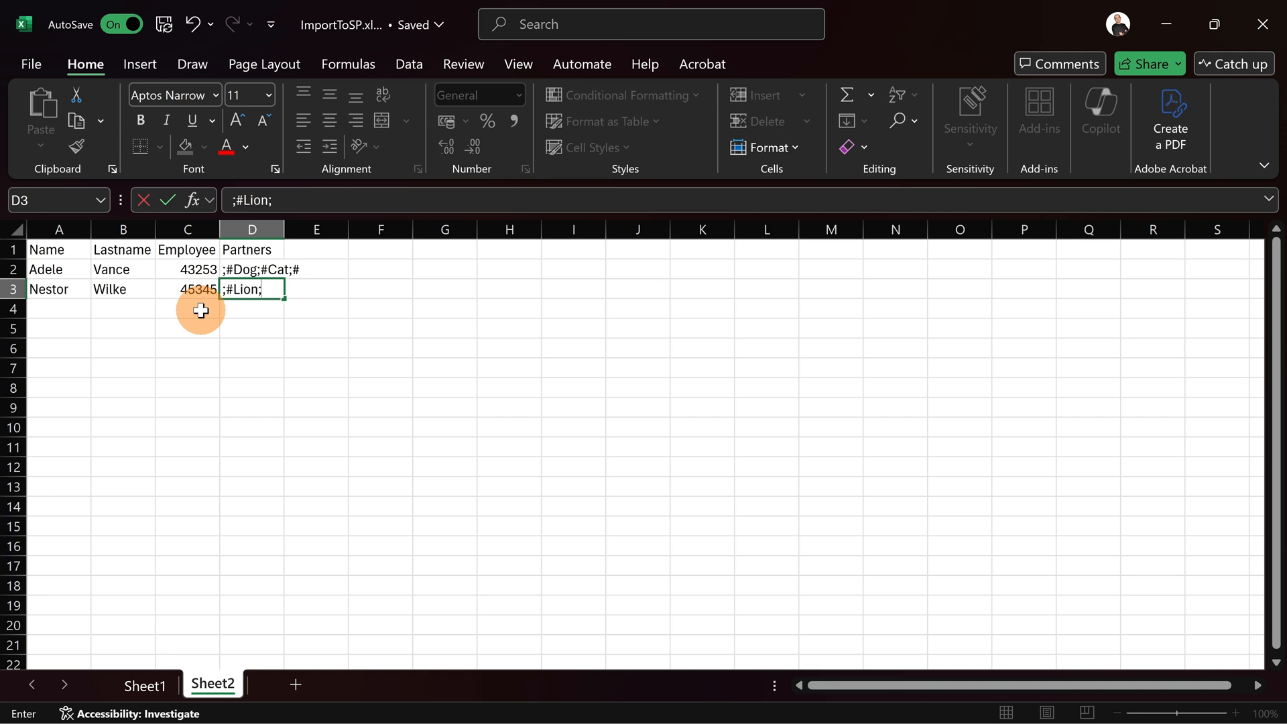
text(#D)
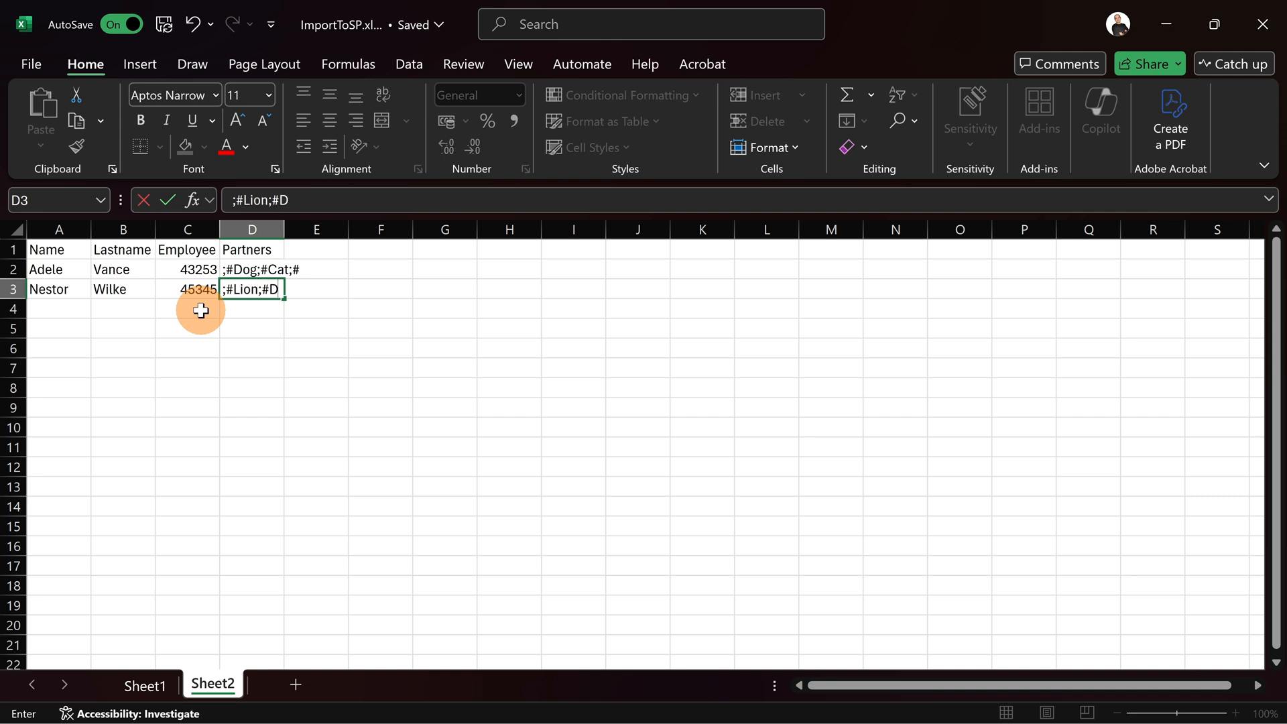
text(olphin;#)
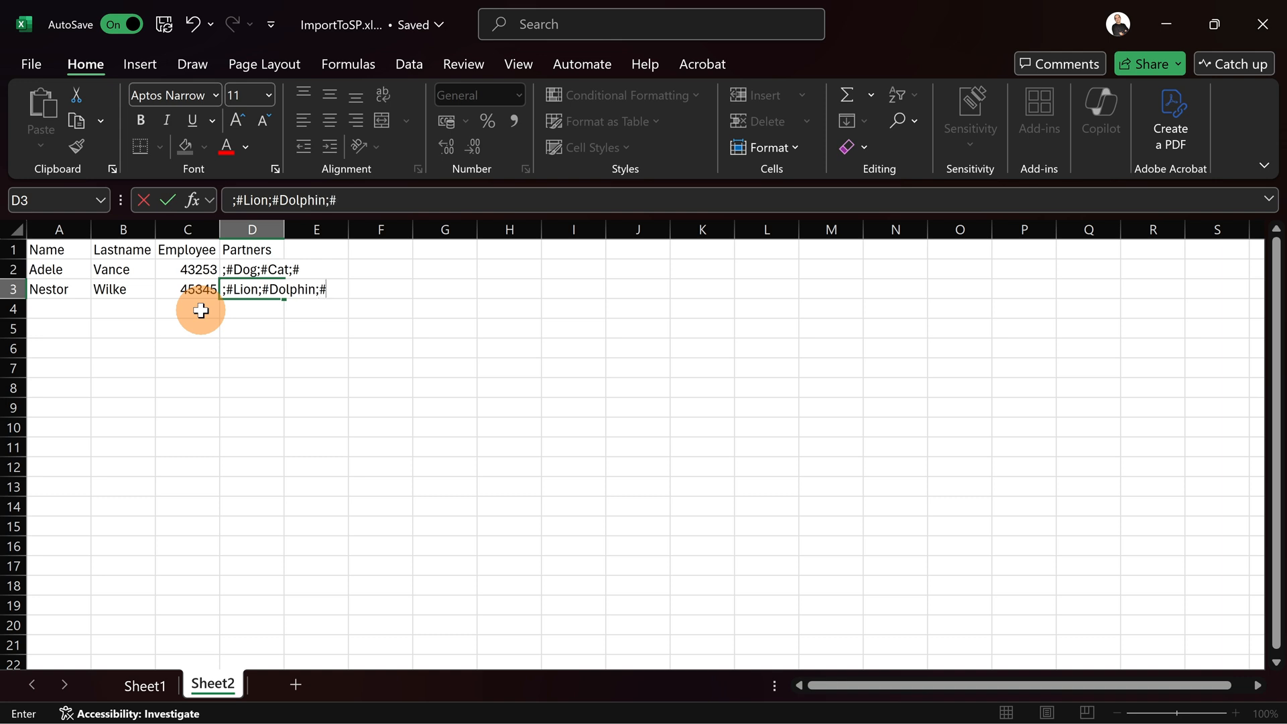
Finish row 3's Cat partner and enter Diego Siciliani with employee number 543653 and partners.
text(C)
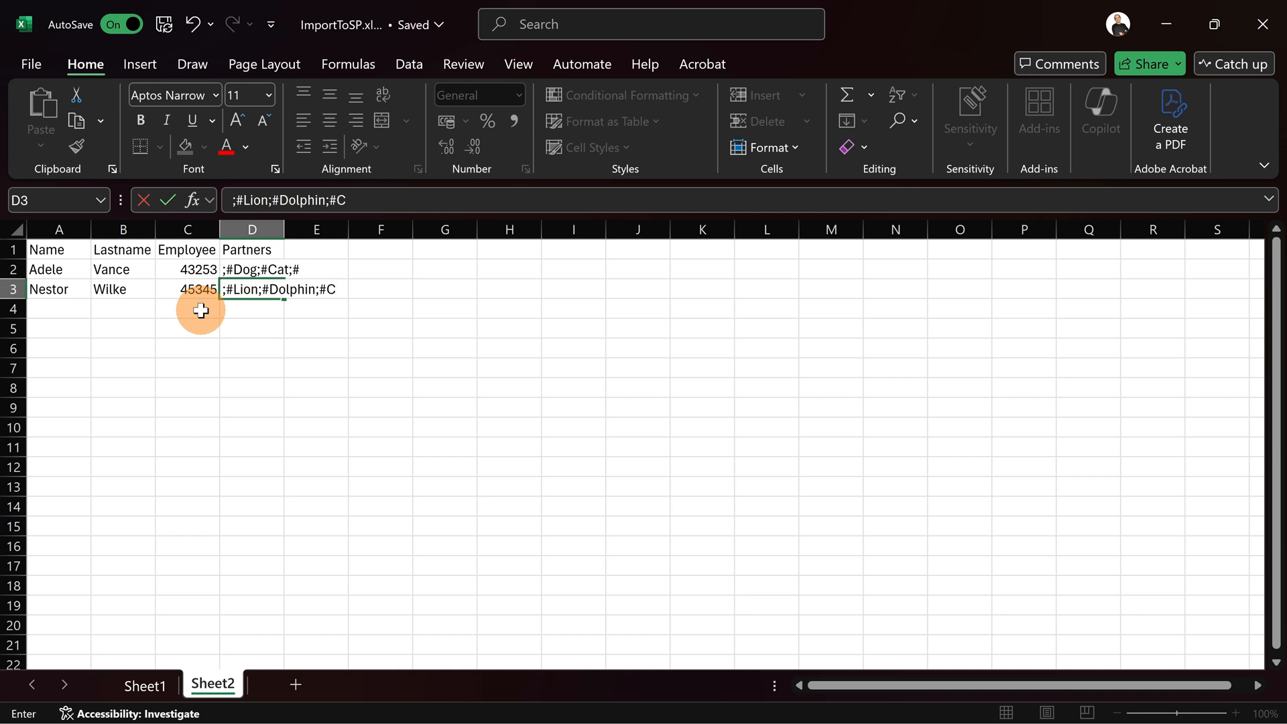
text(at;#)
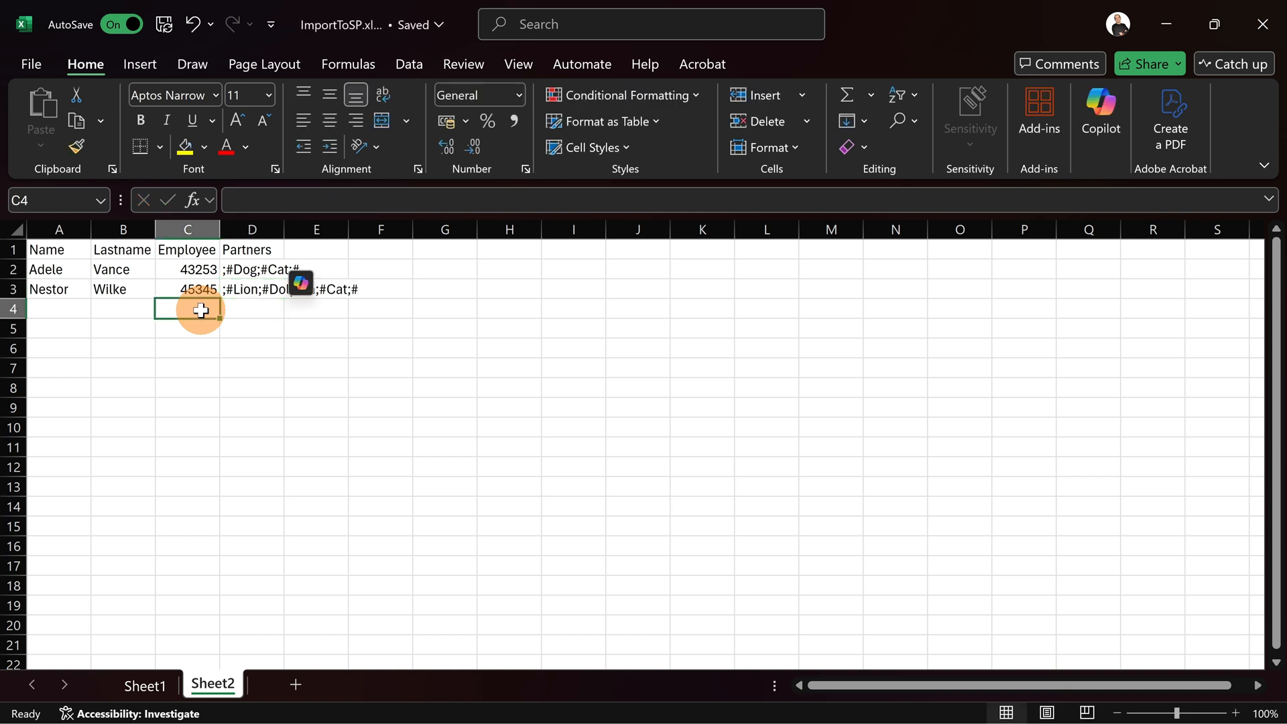
text(Diego)
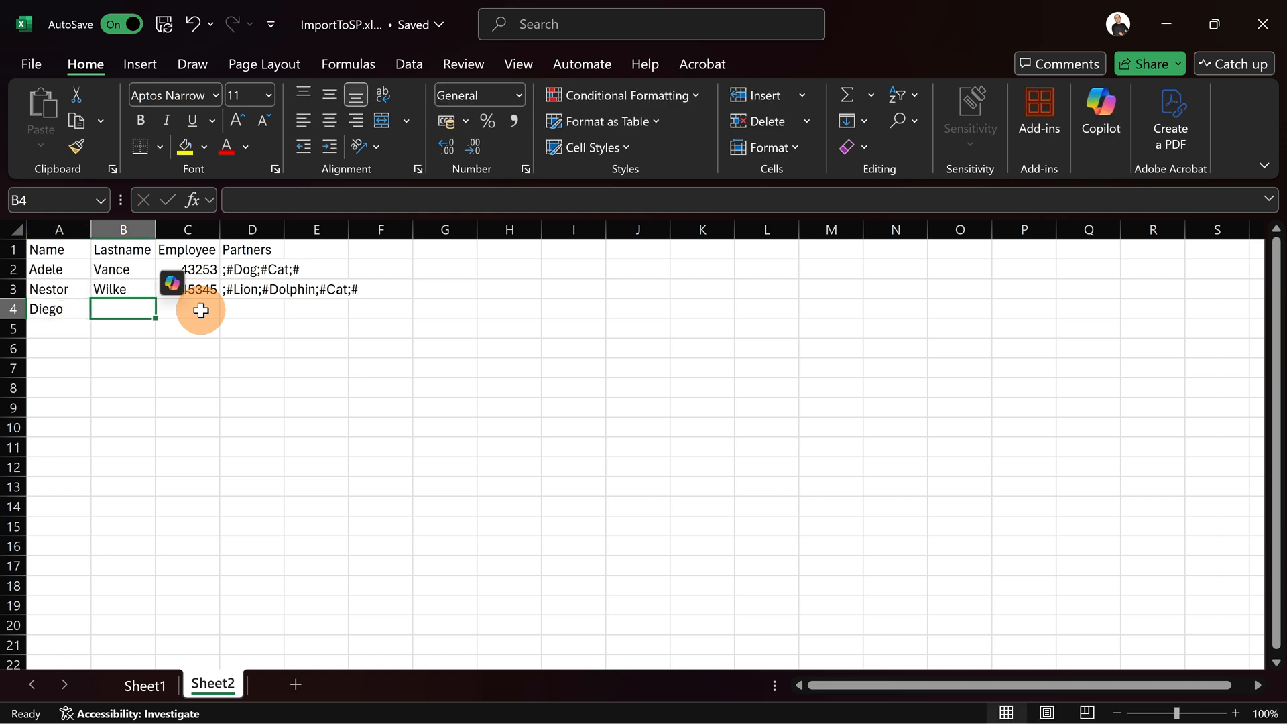
text(Siciliani)
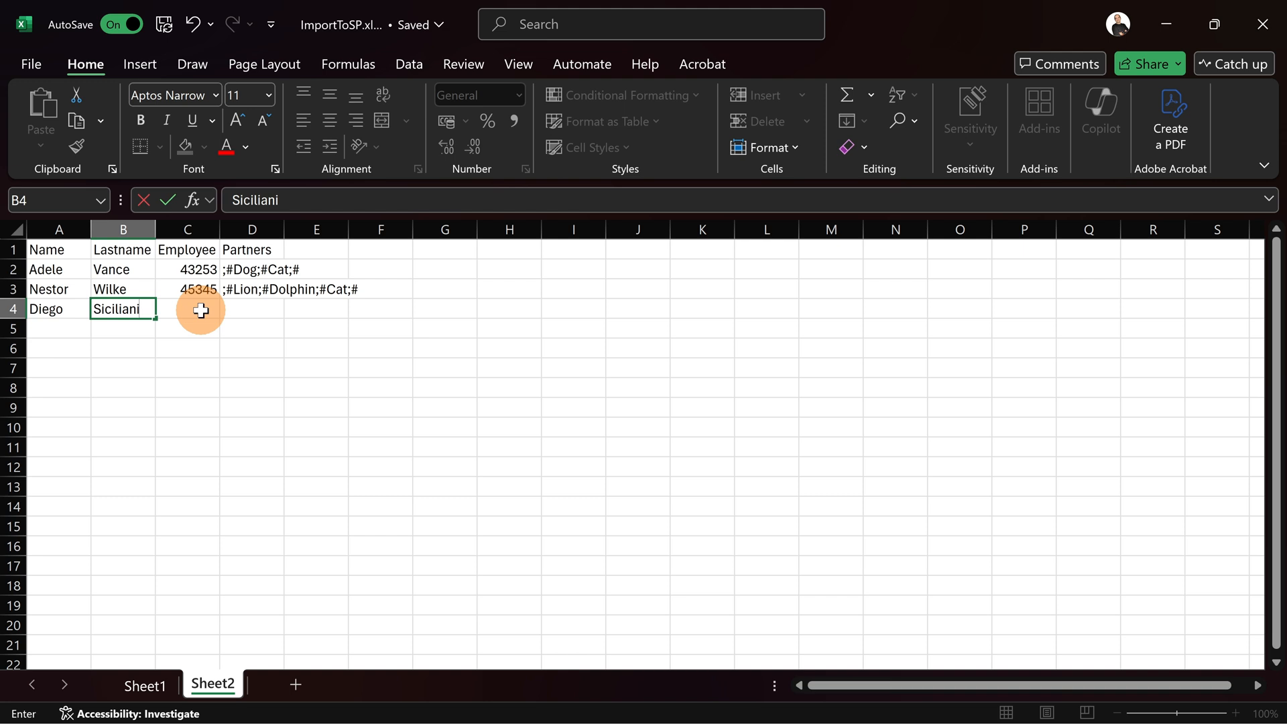
text(543653)
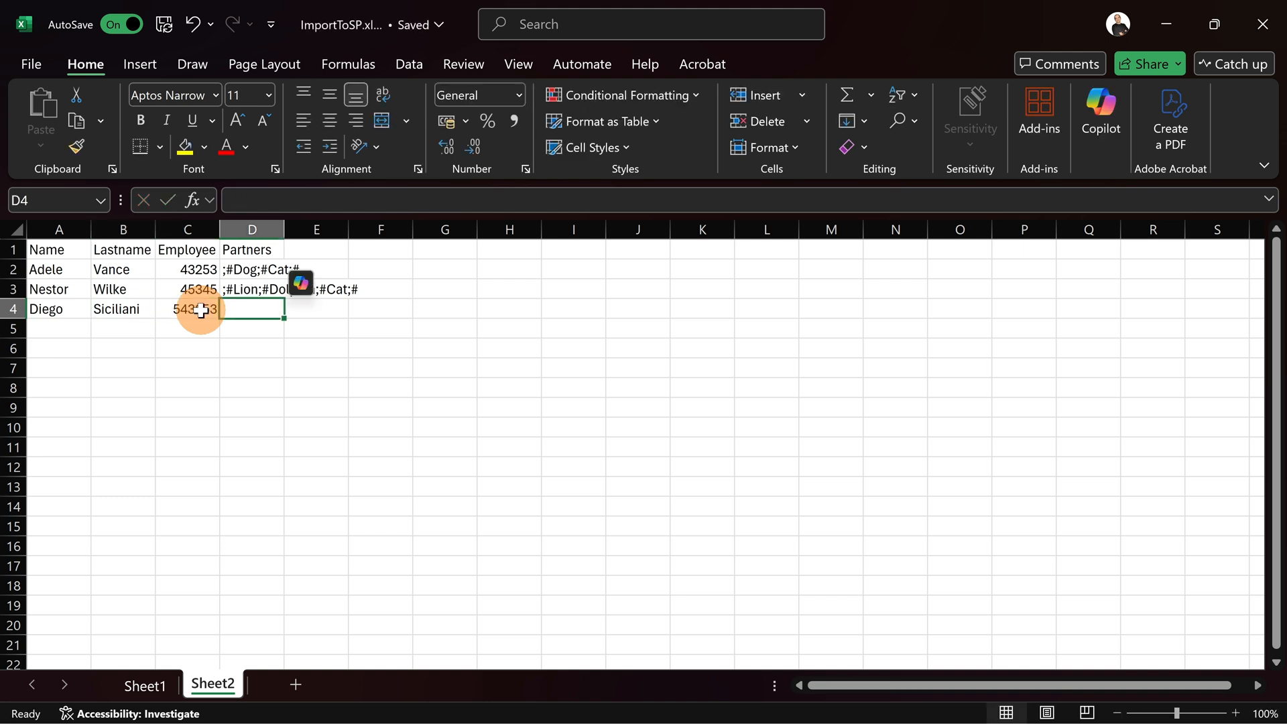
text(;#Dog;#)
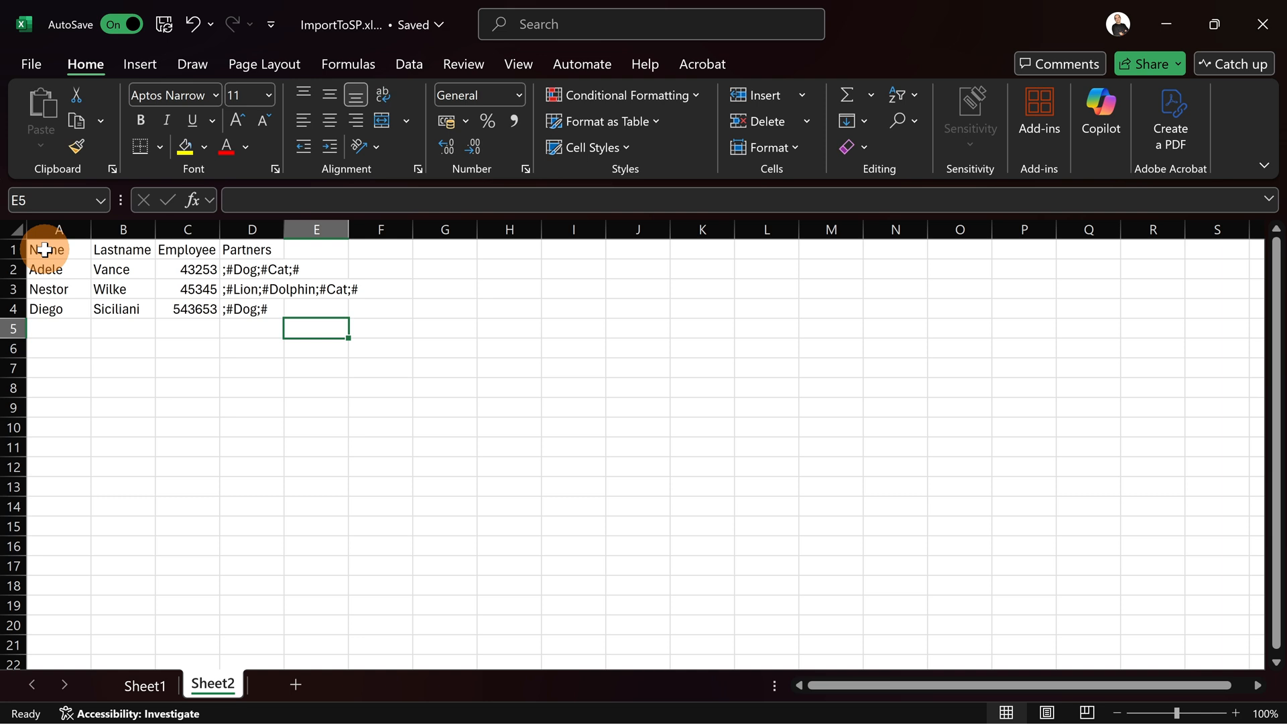
Format the range A1:D4 as a styled table with headers.
drag(47, 248, 325, 308)
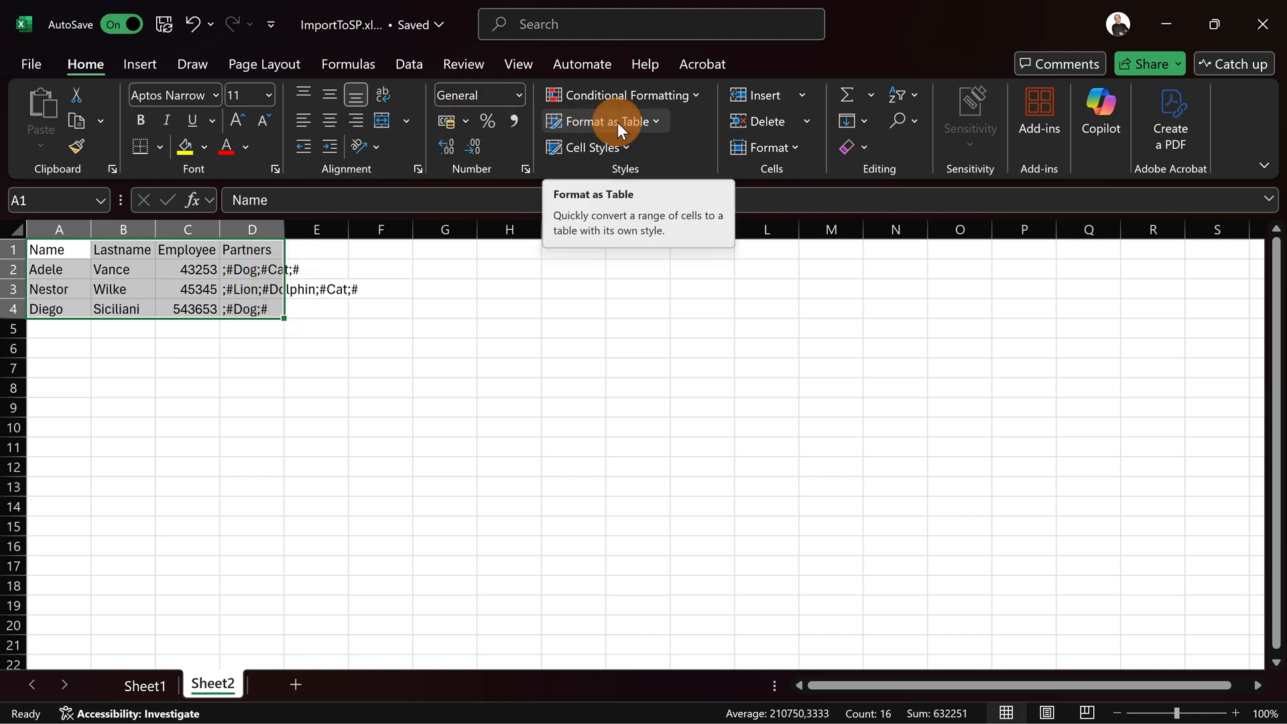
click(599, 121)
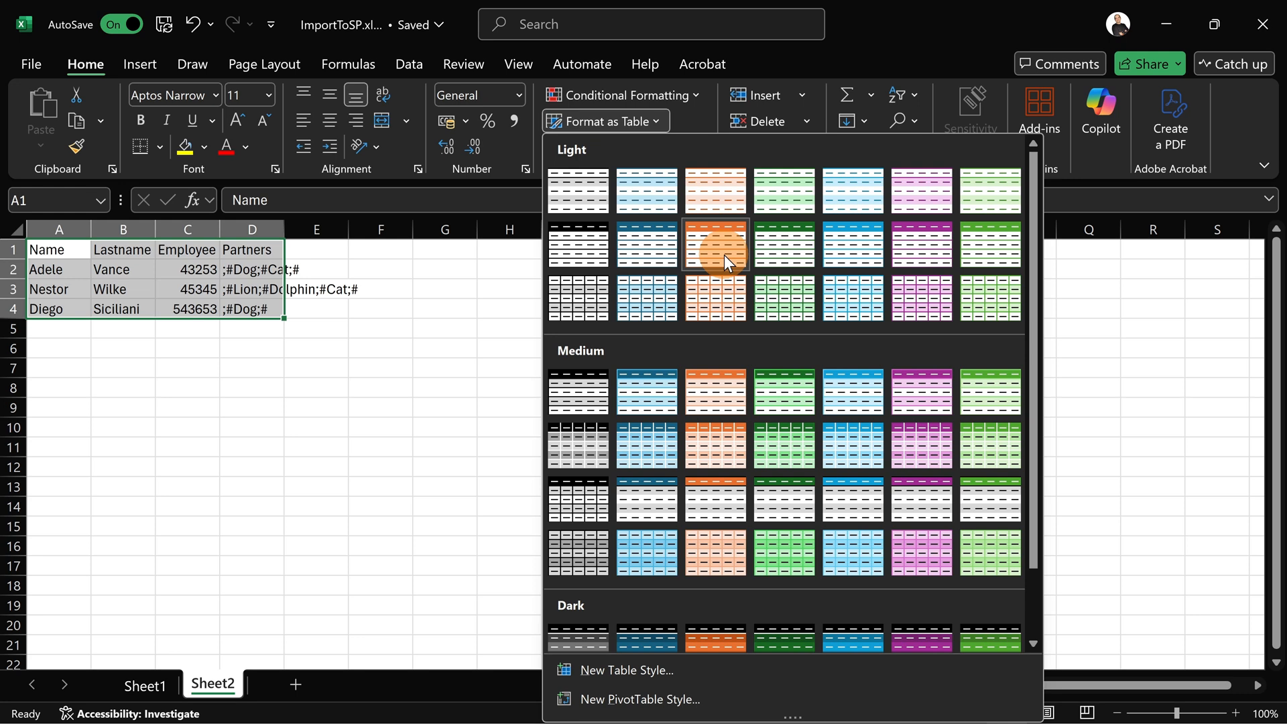
click(714, 243)
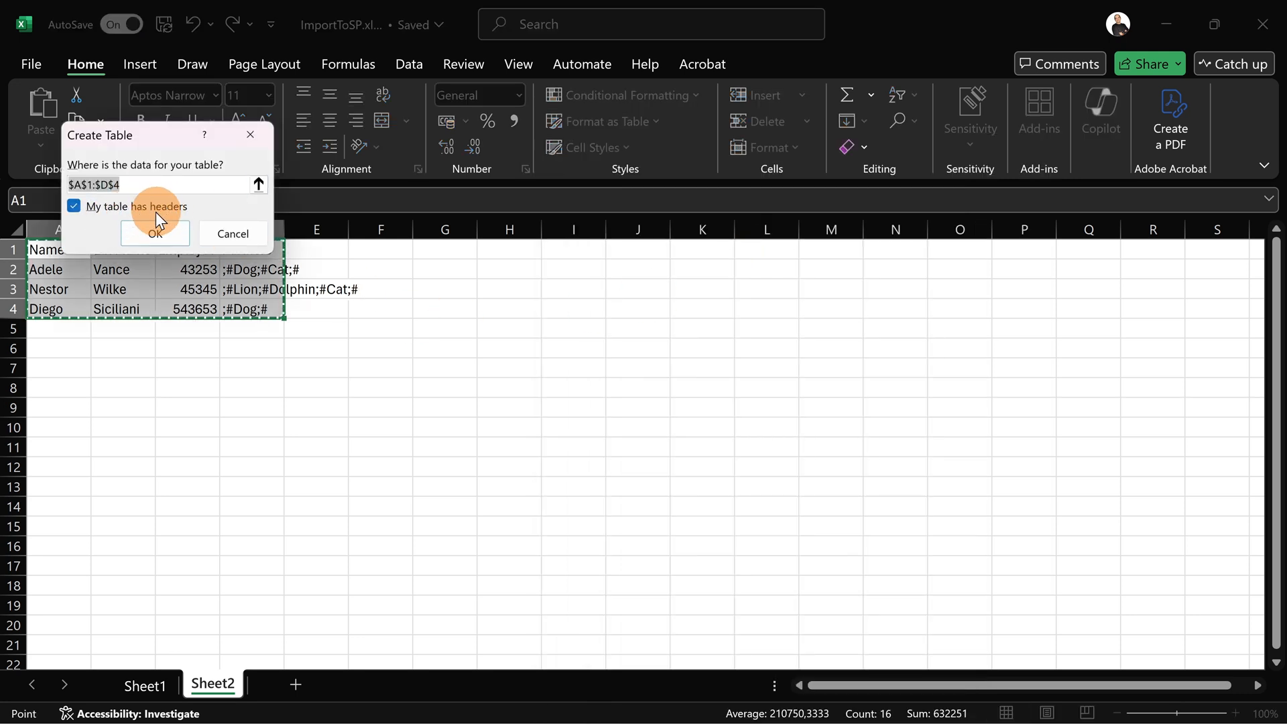
click(155, 233)
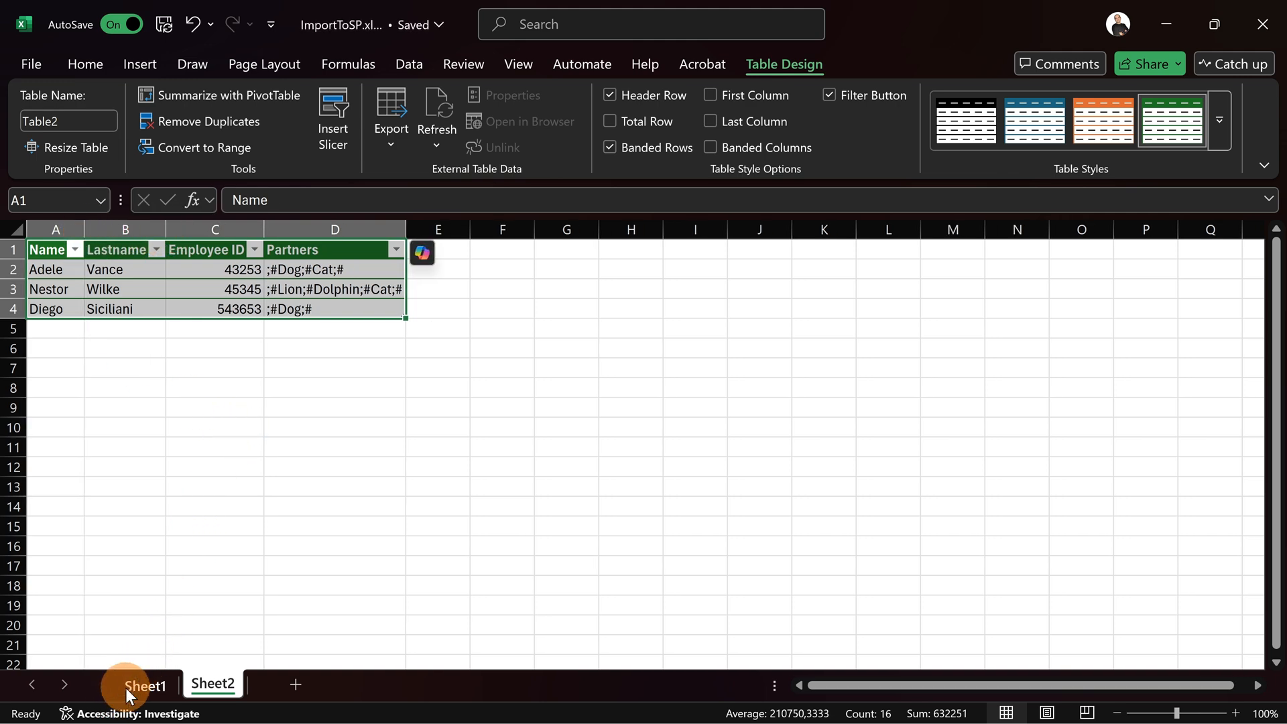
Switch to Sheet1 and select a surname in its existing employee table.
click(145, 685)
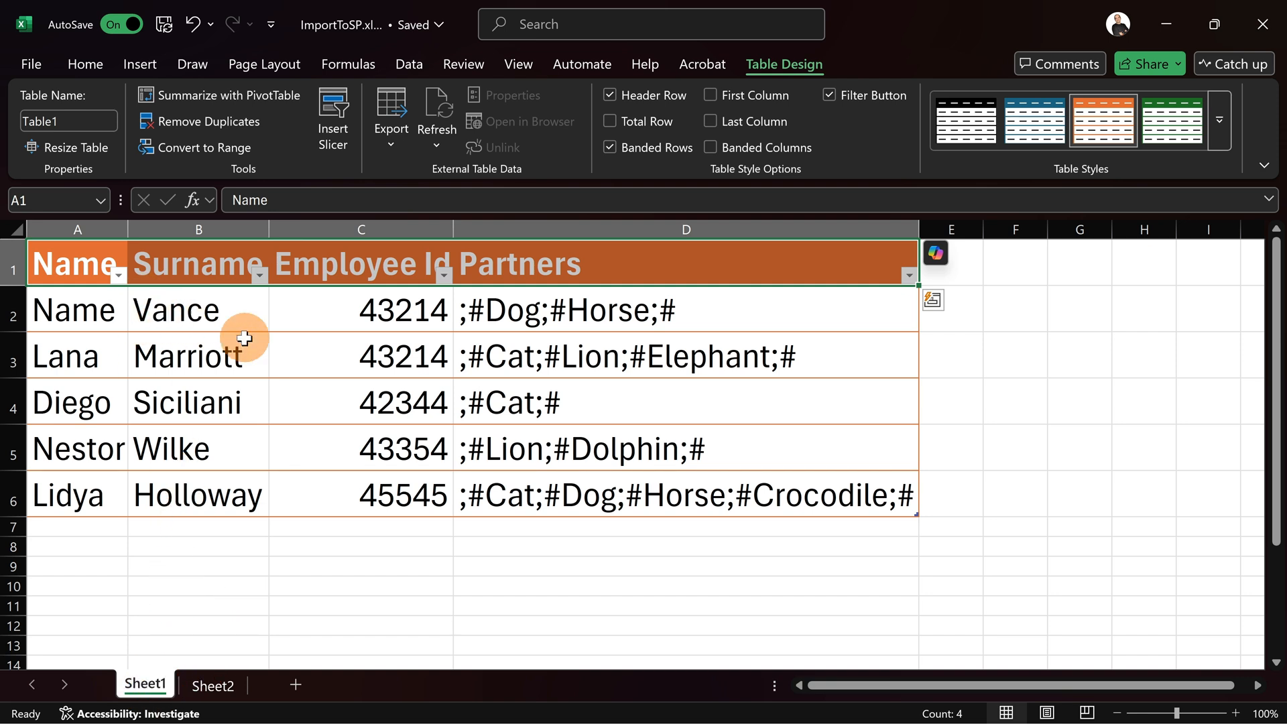
click(197, 355)
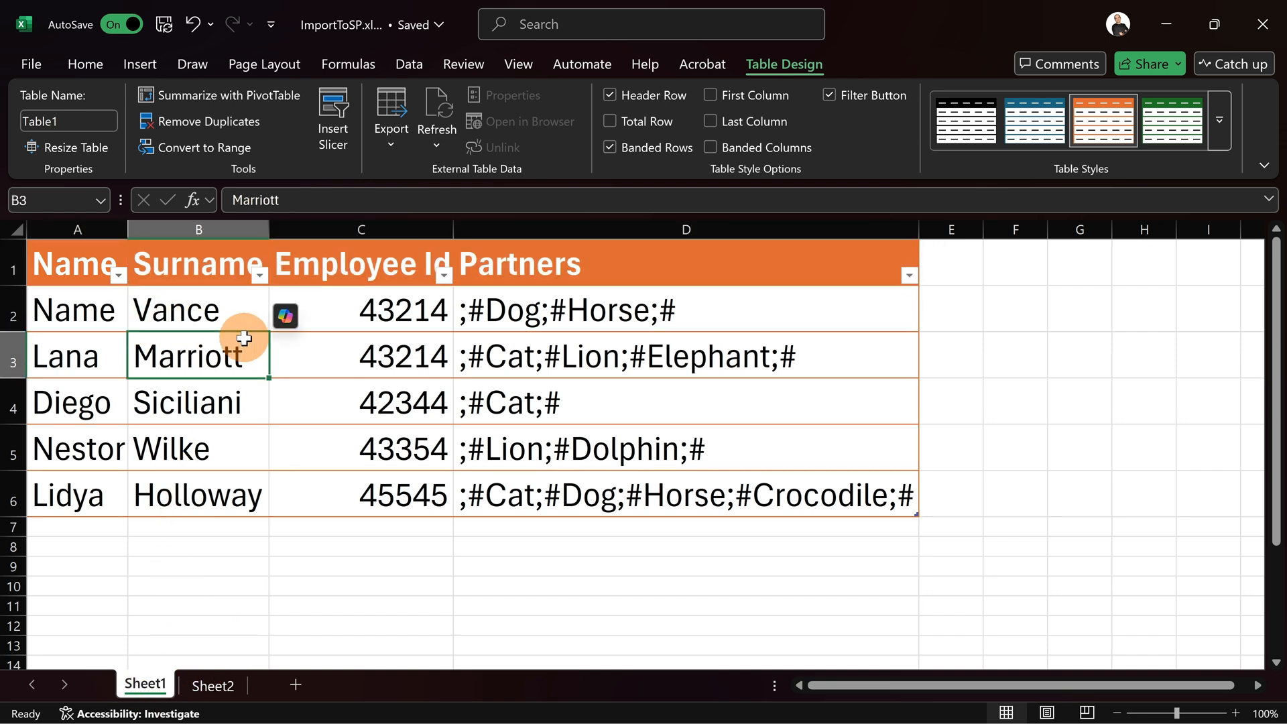
mouse_move(359, 379)
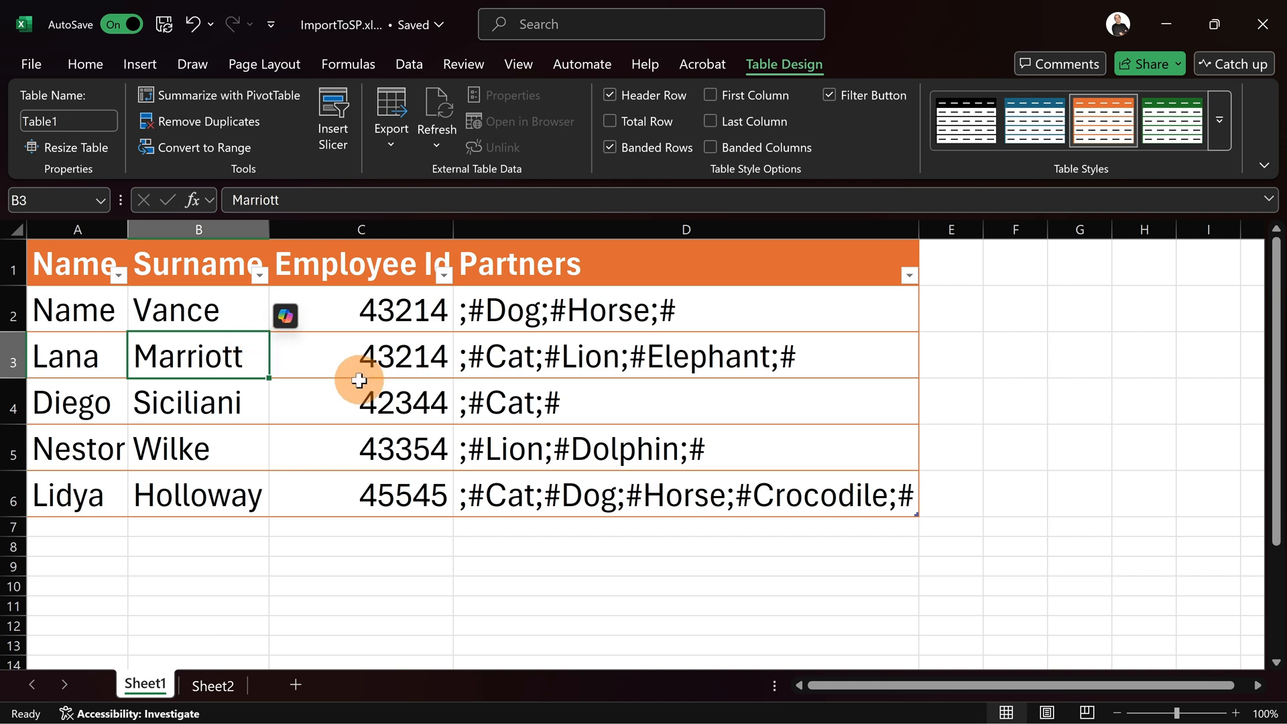
mouse_move(497, 420)
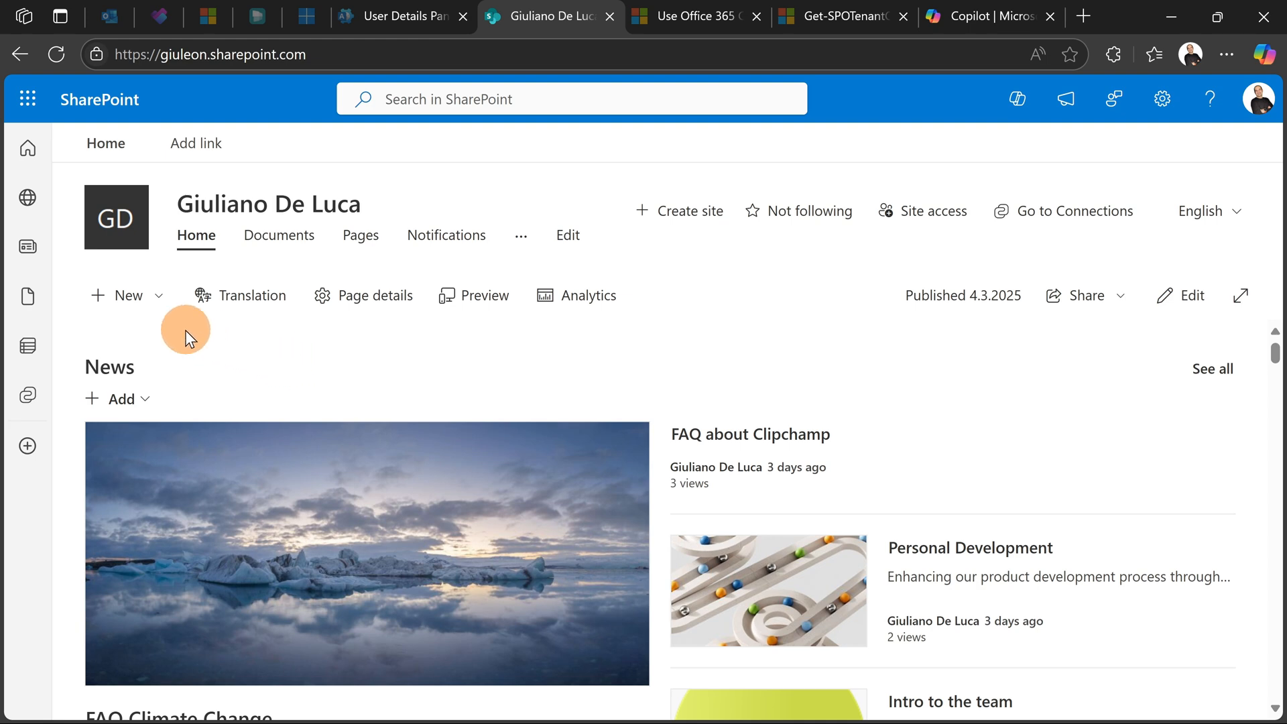
Start a new SharePoint list from an Excel file uploaded from this computer.
click(122, 295)
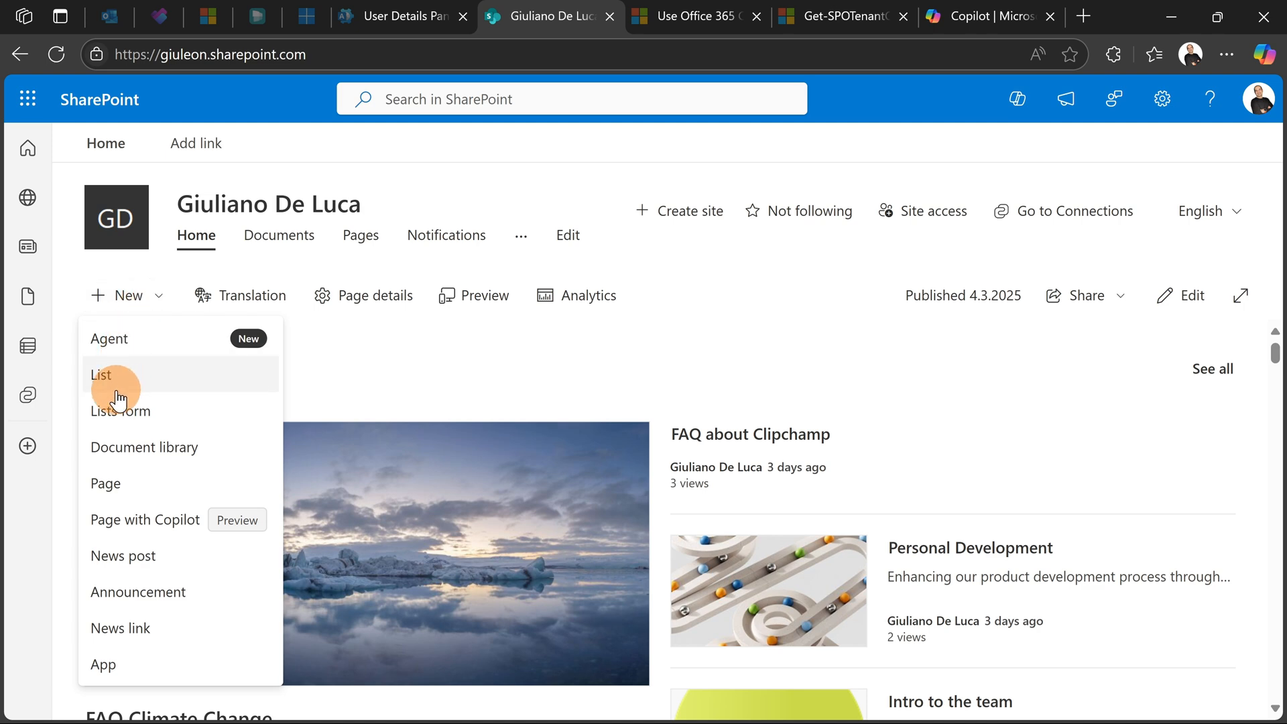
click(101, 376)
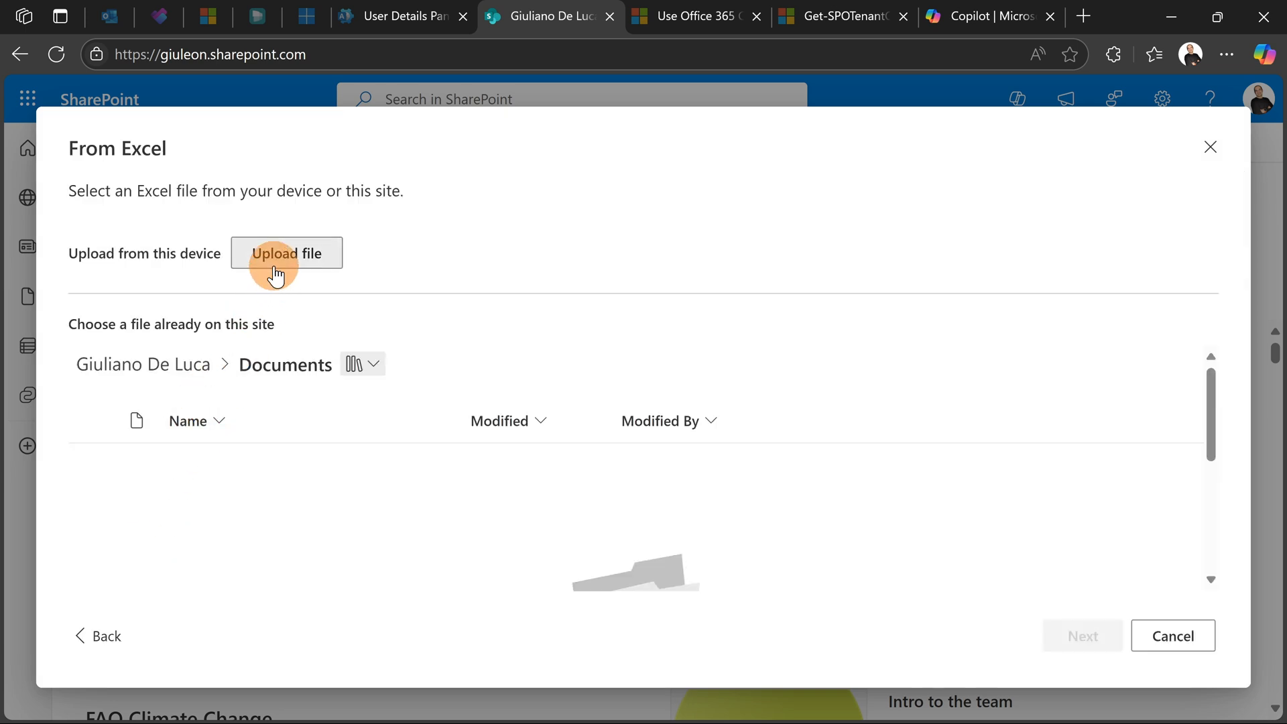
click(286, 252)
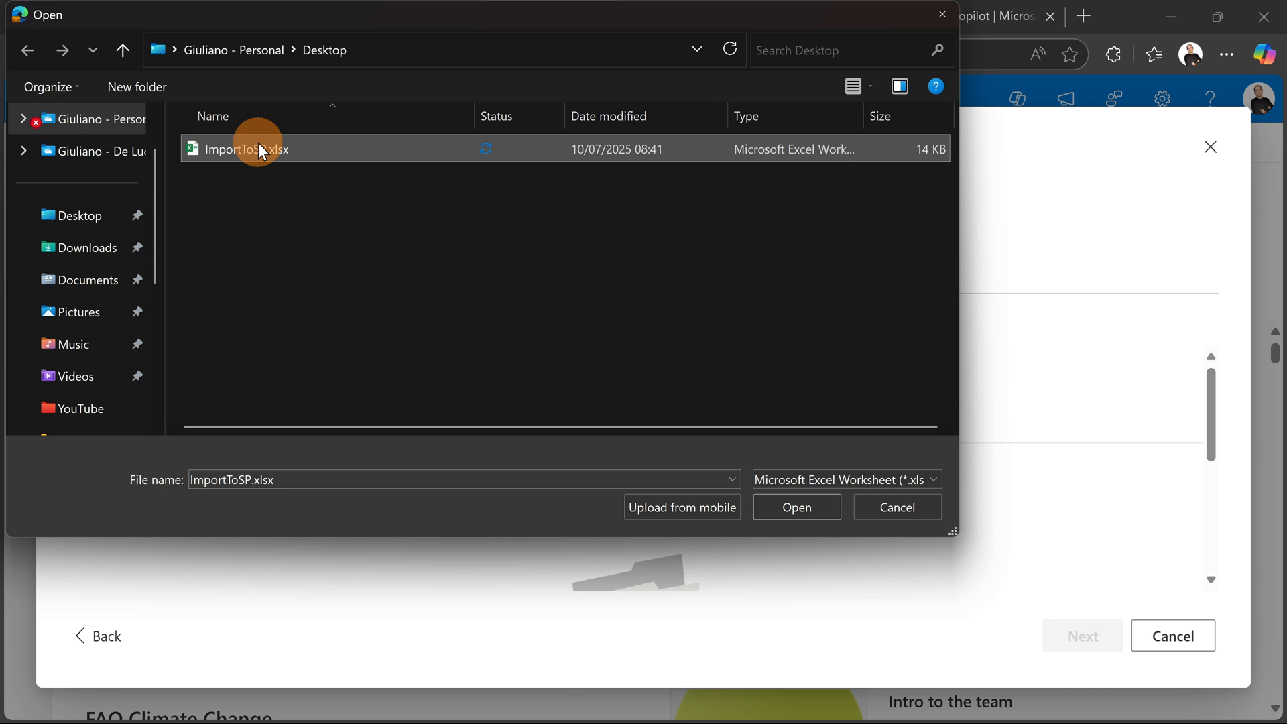
Upload ImportToSP.xlsx, dismissing the file-in-use warning and retrying the open.
click(793, 507)
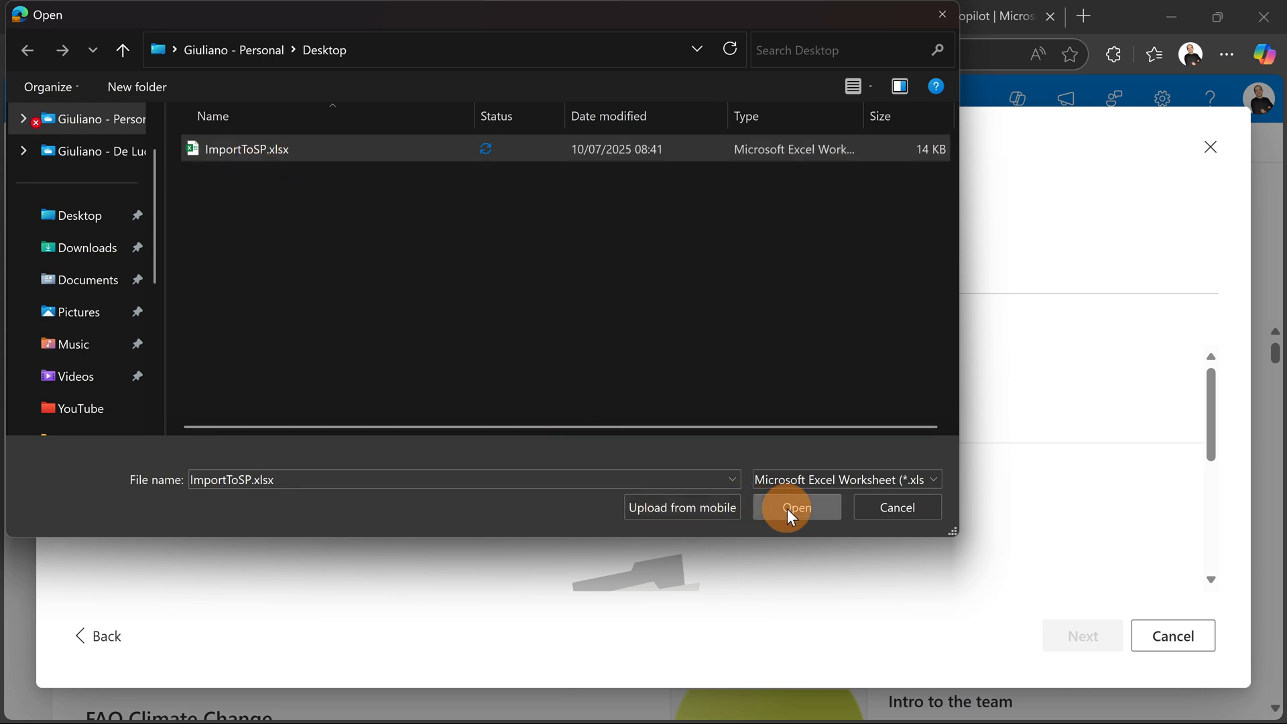
click(795, 507)
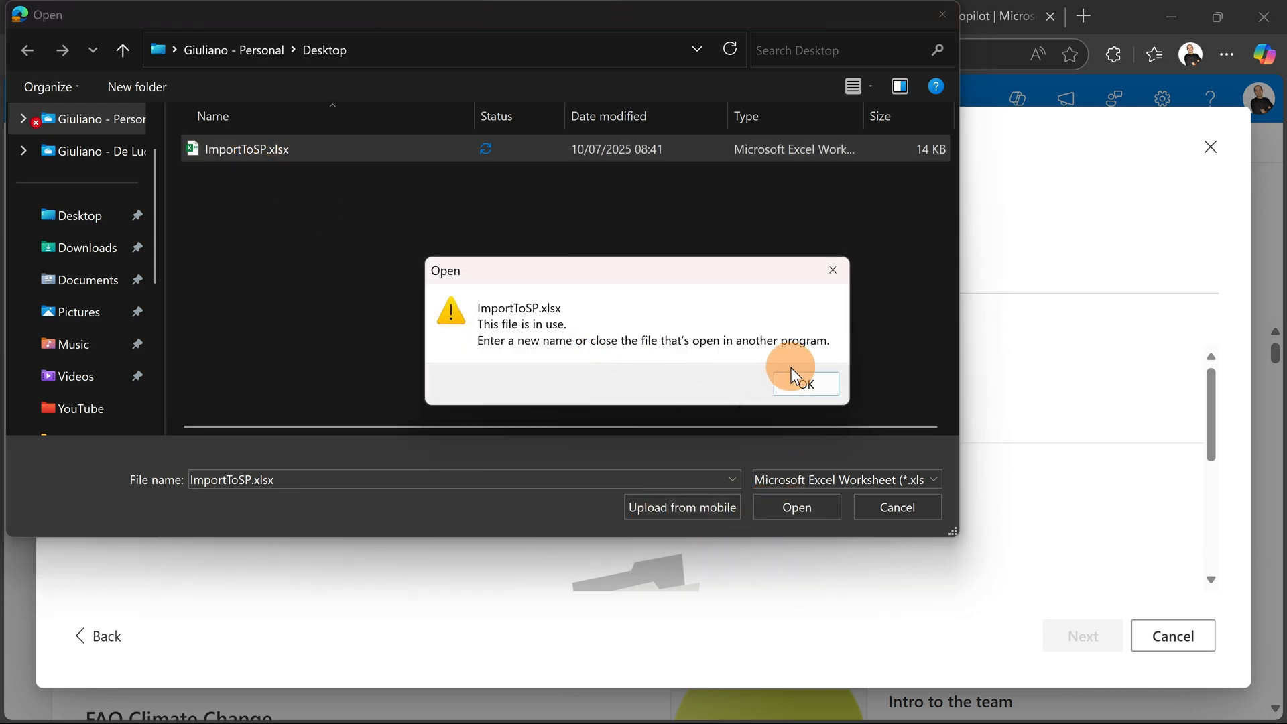
click(805, 384)
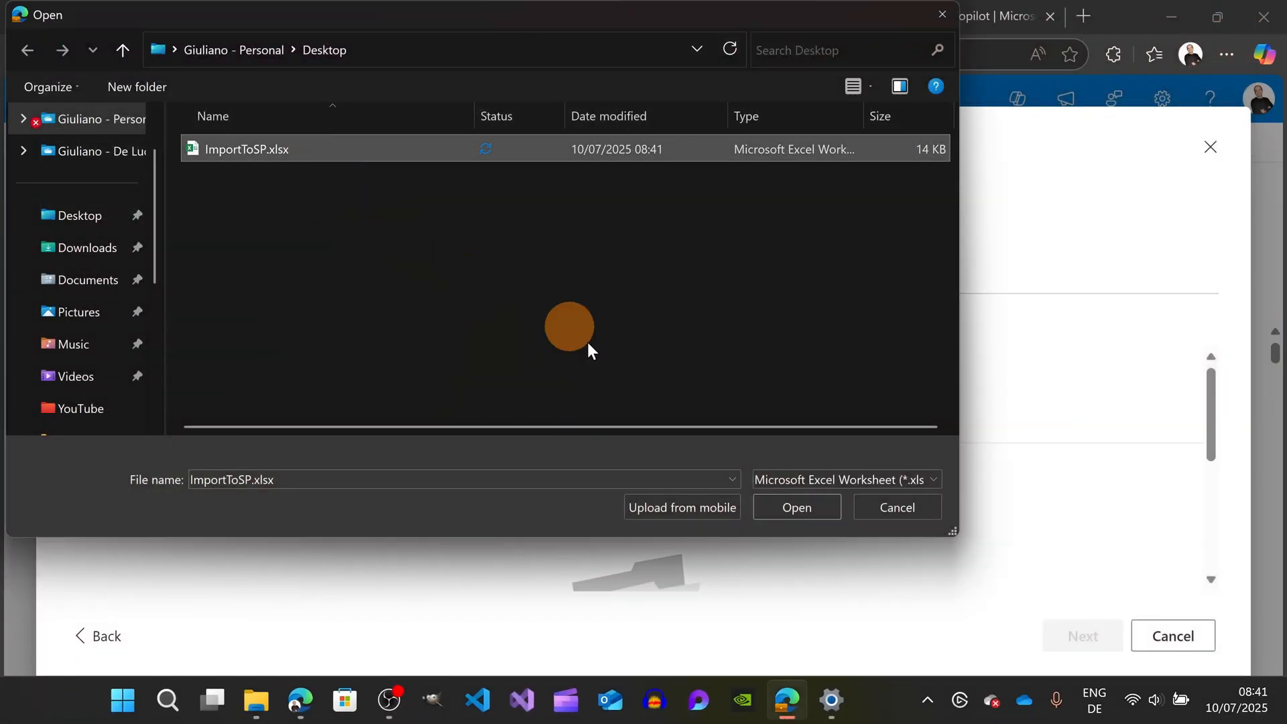
click(794, 506)
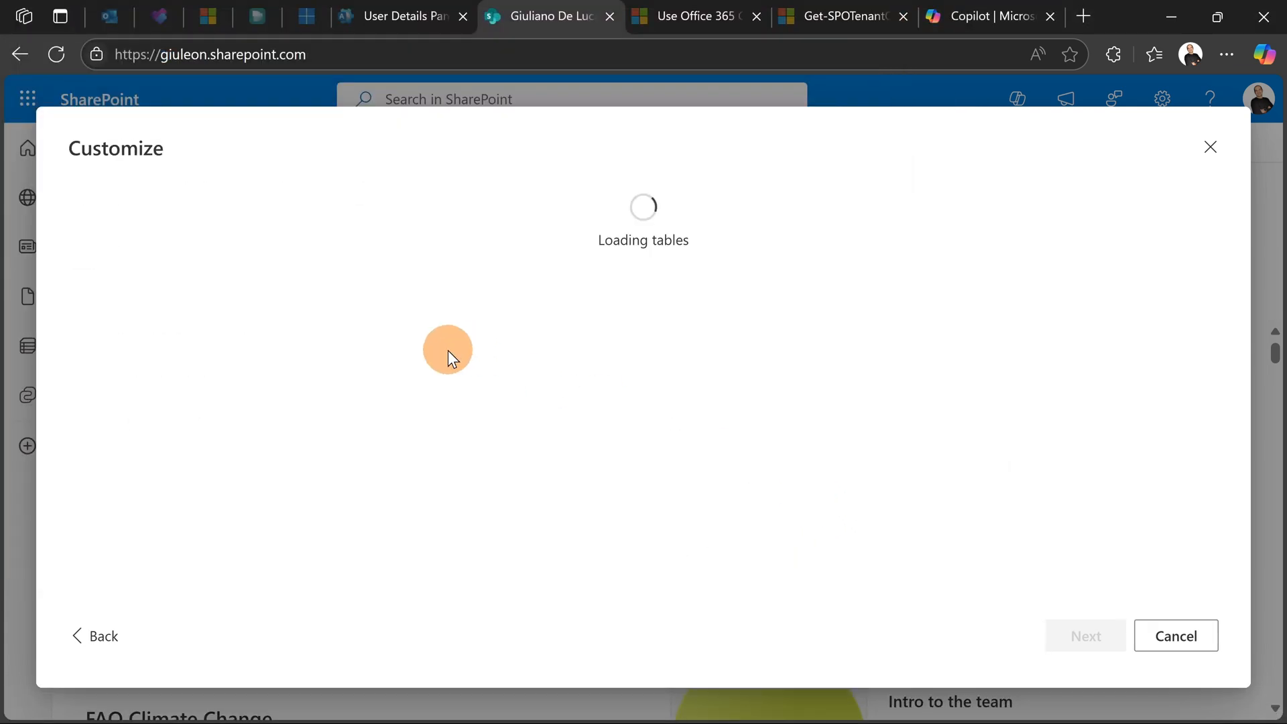
mouse_move(391, 343)
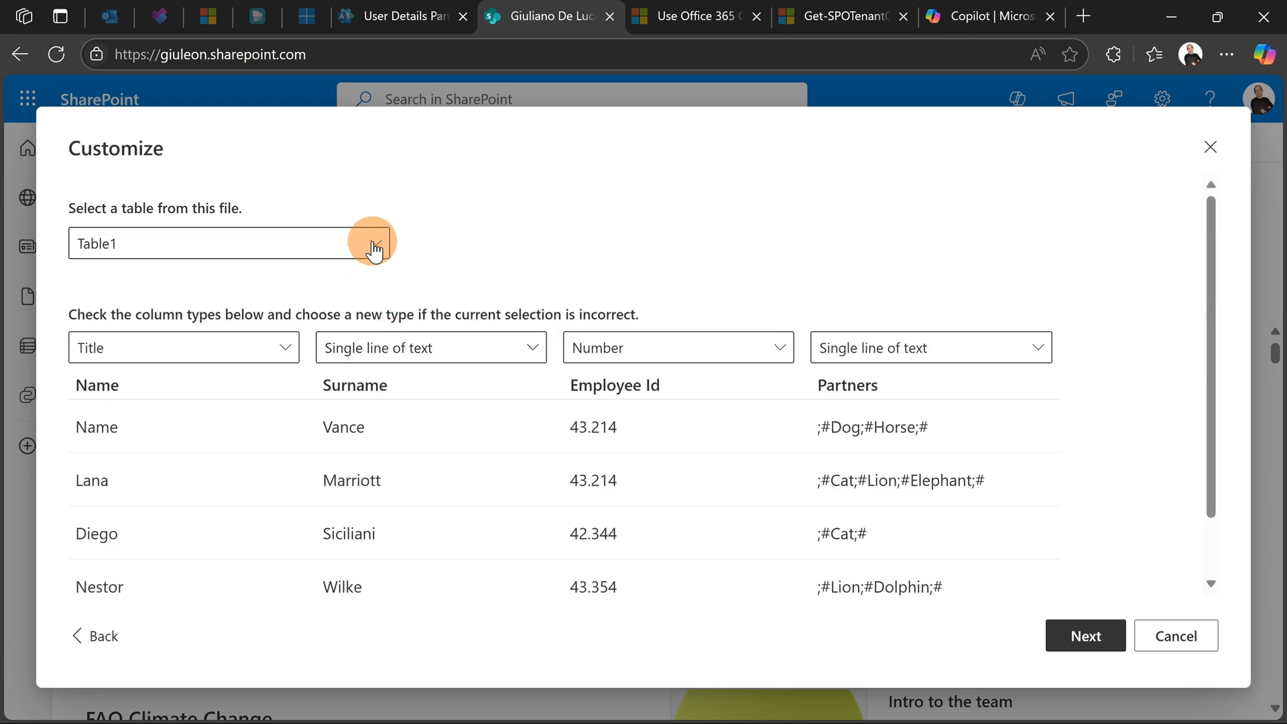
Choose Table2 to import and make Lastname the list's title column.
click(370, 243)
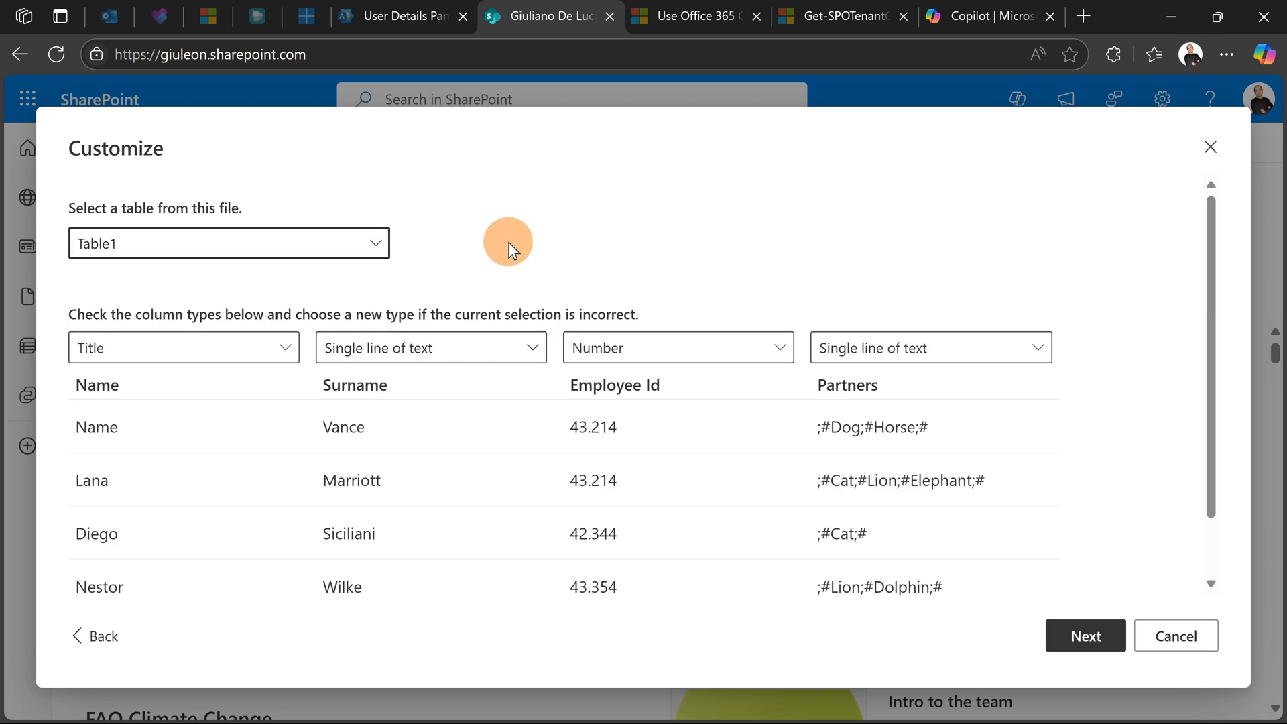
mouse_move(387, 278)
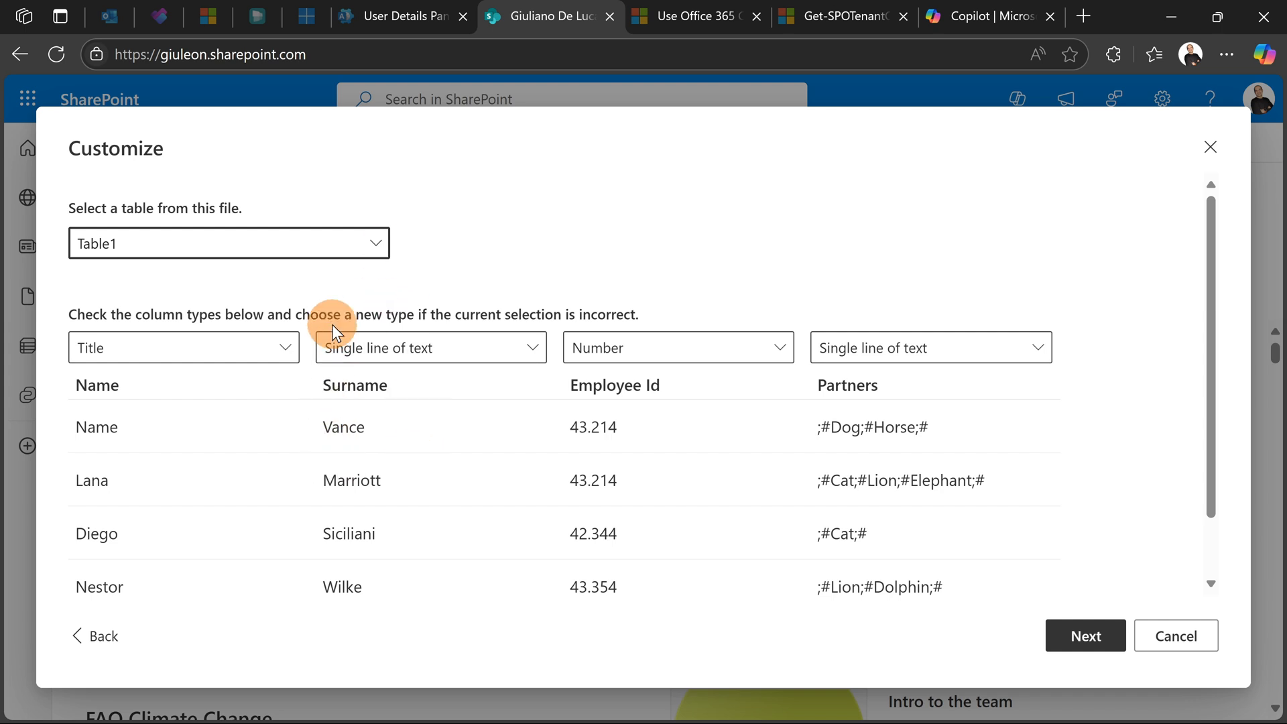
click(228, 242)
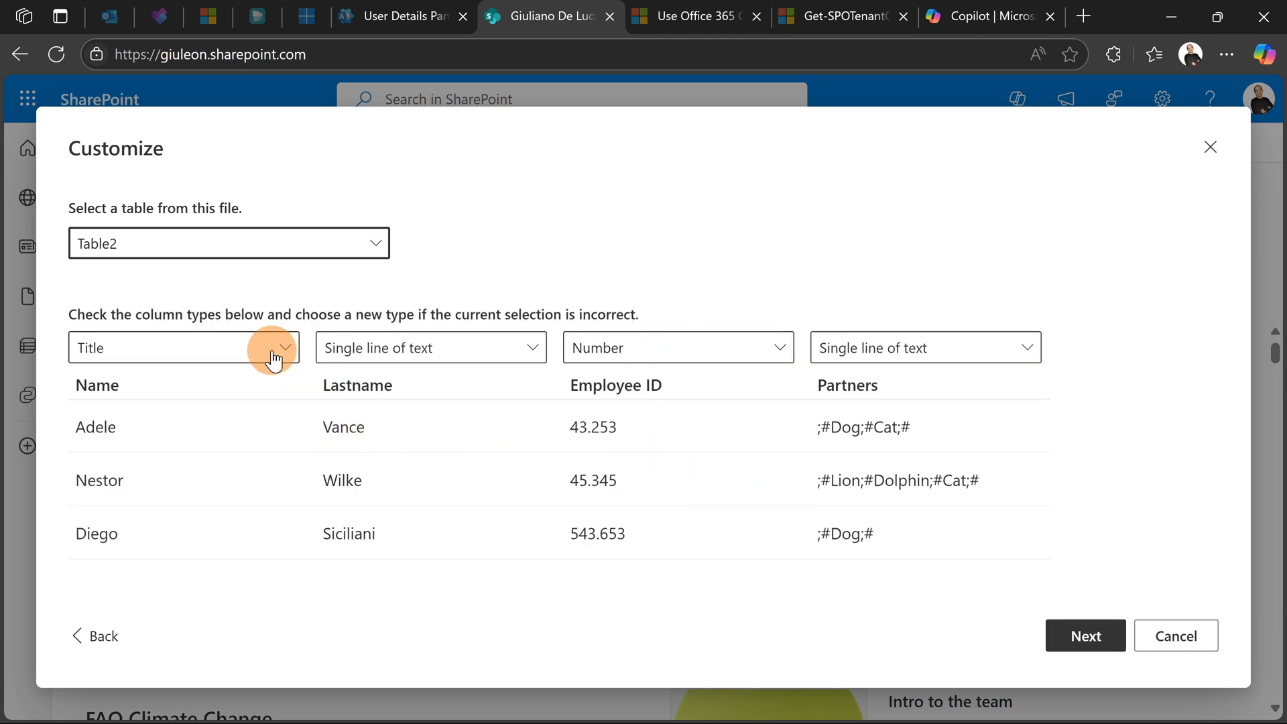
click(430, 347)
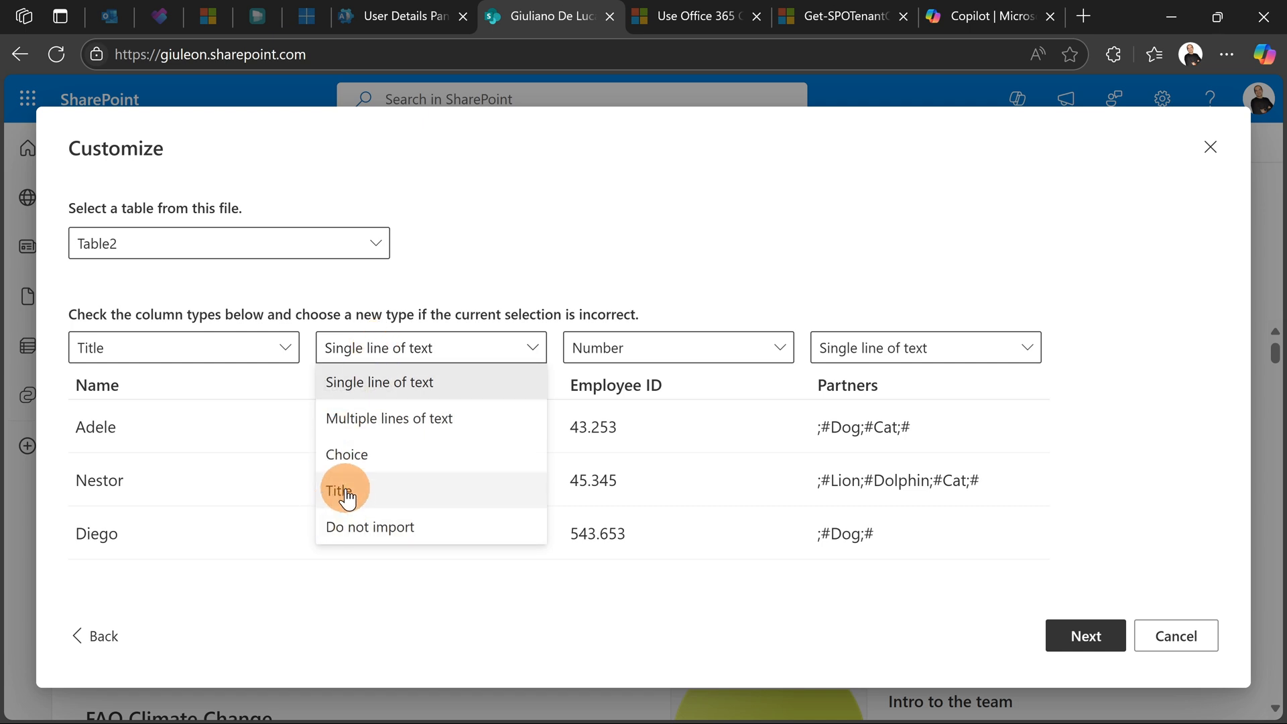
click(337, 490)
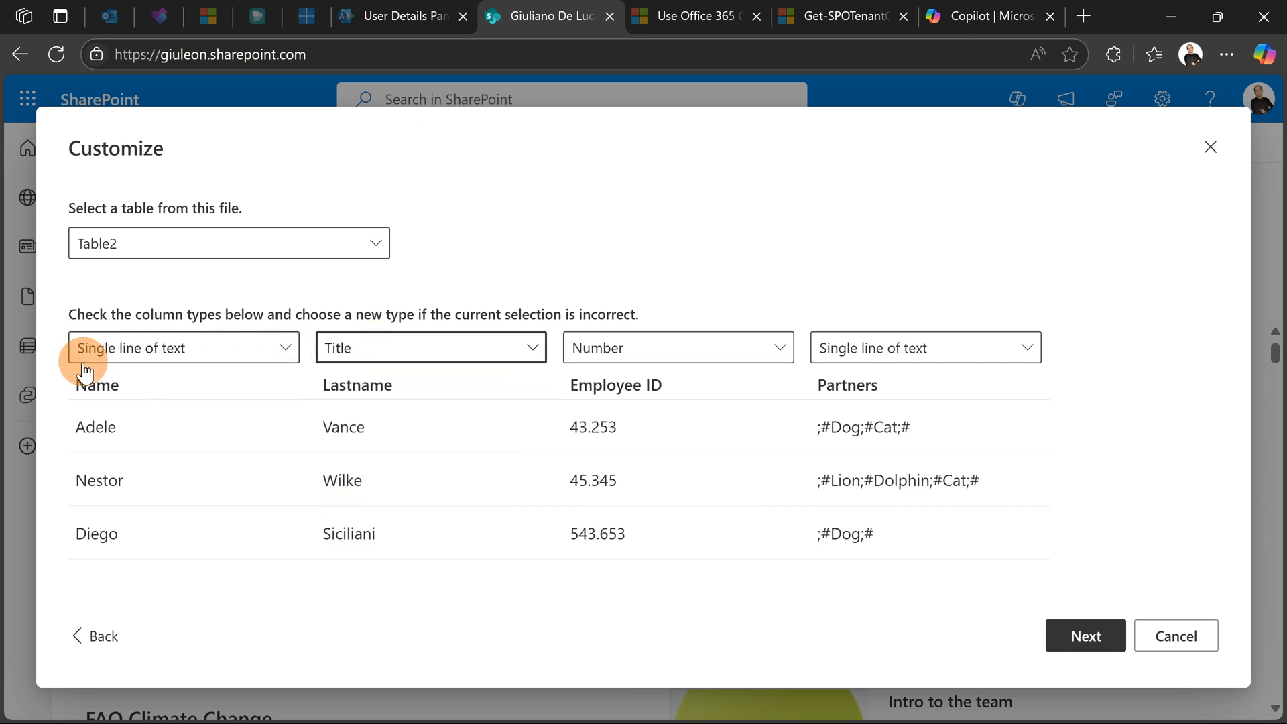
mouse_move(671, 361)
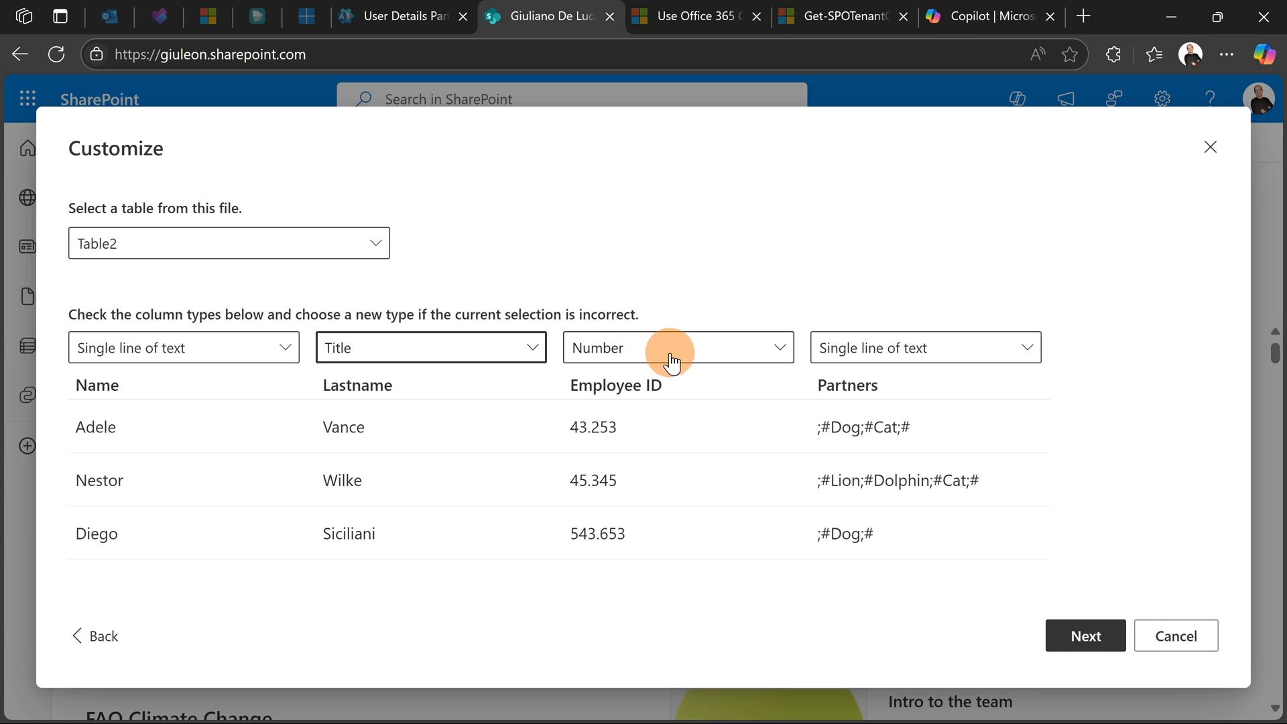
Import Employee ID as single line of text and Partners as Choice, then continue.
click(677, 347)
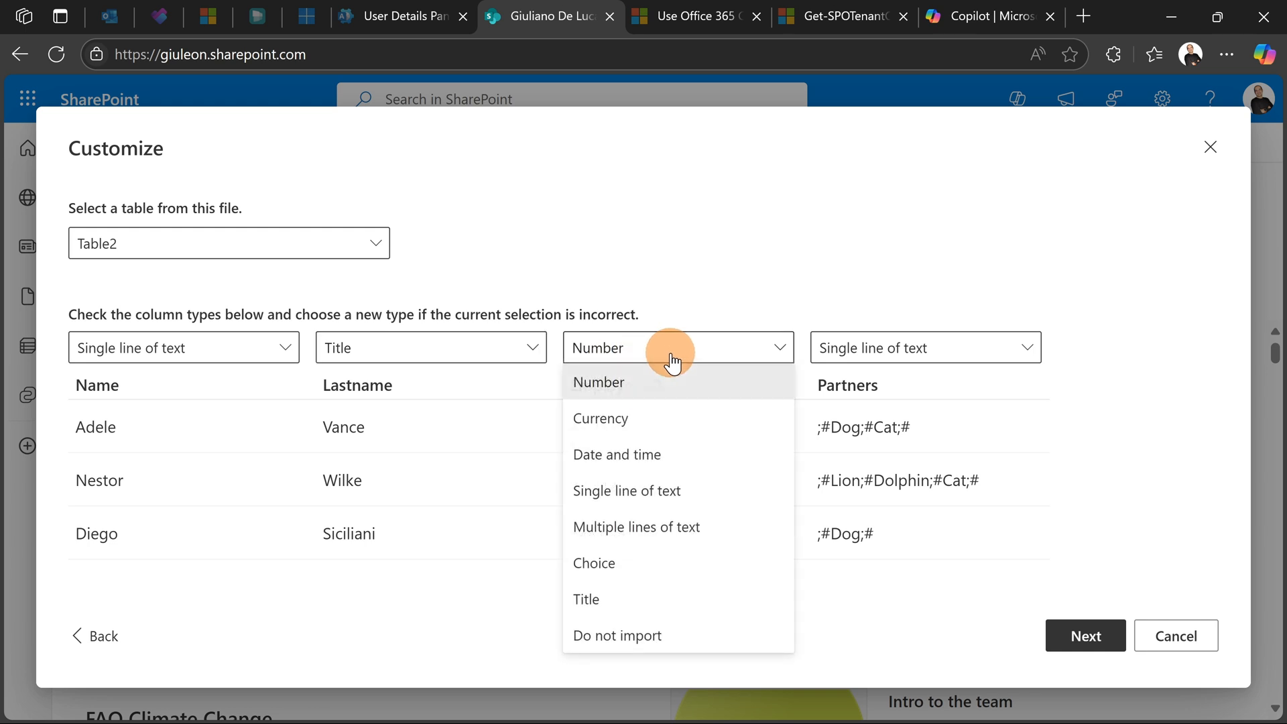
click(626, 490)
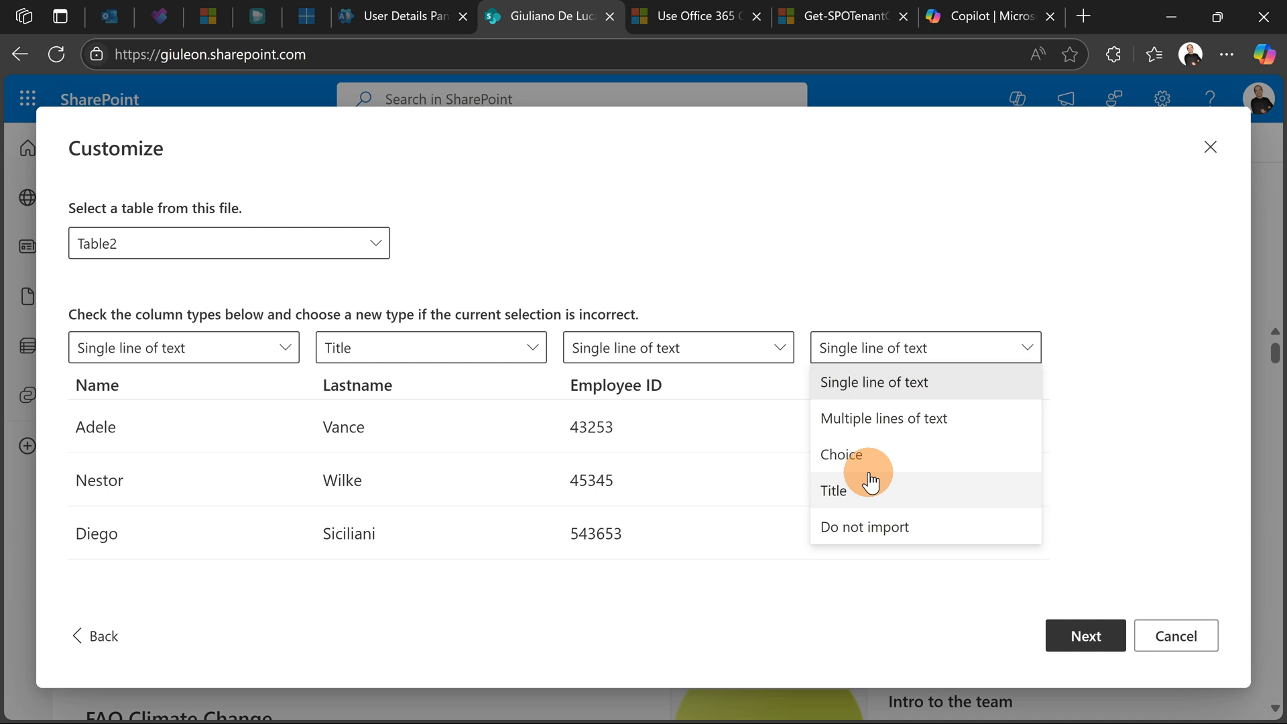
click(840, 454)
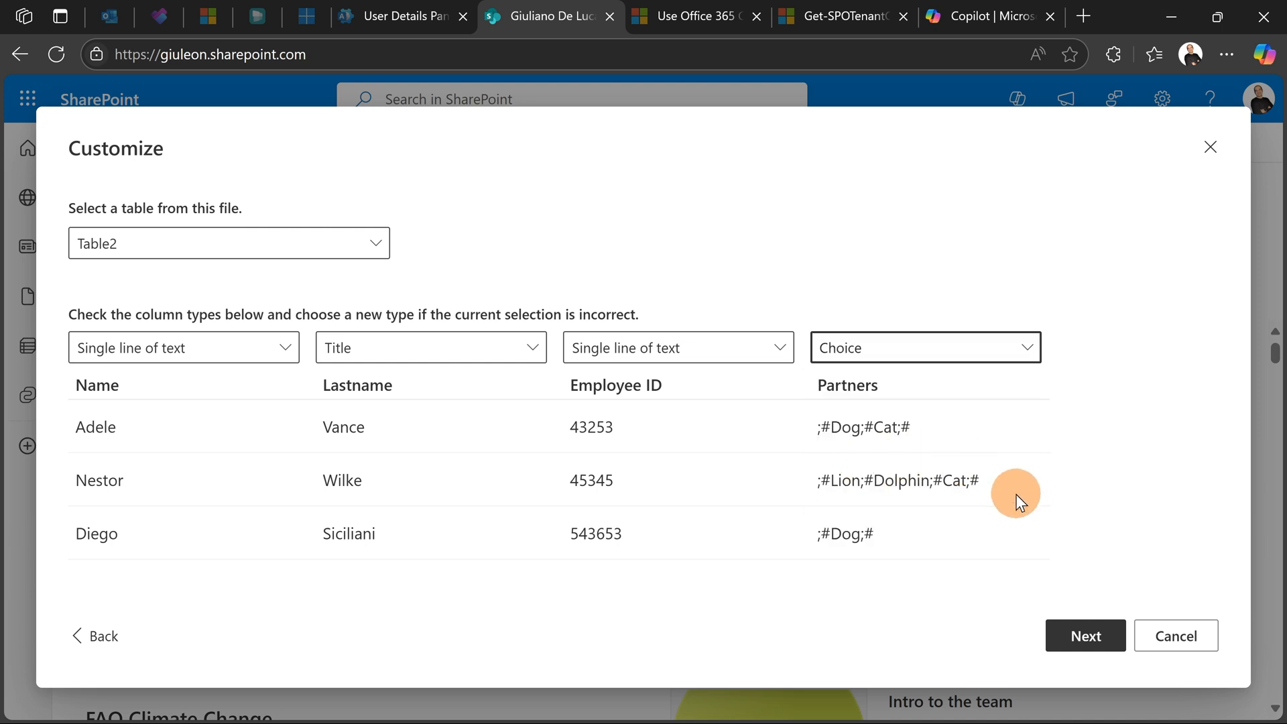
mouse_move(833, 450)
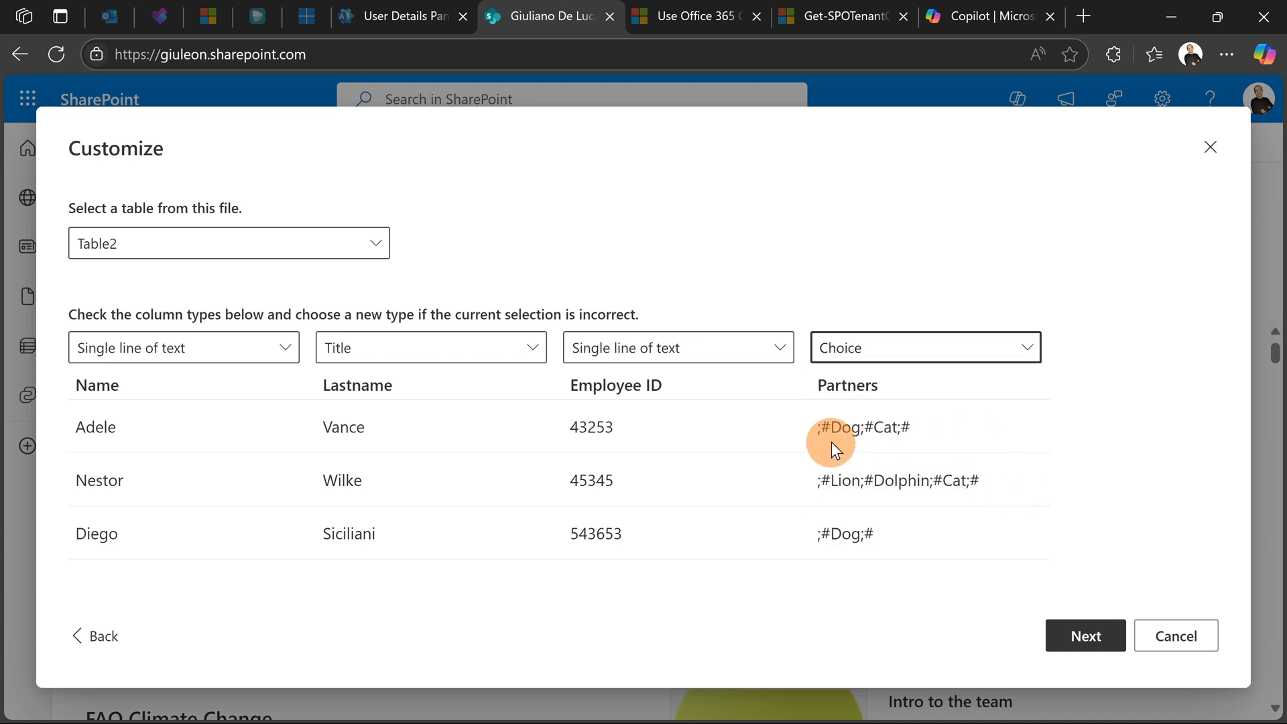
double_click(862, 427)
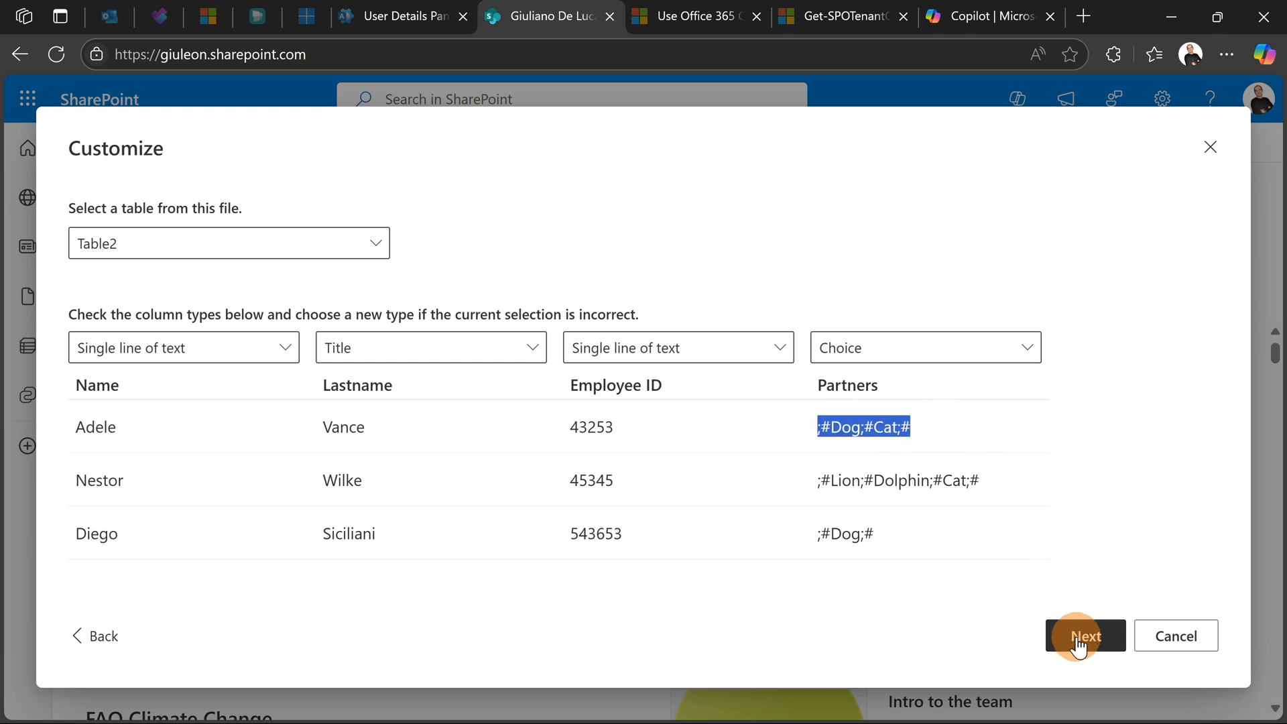
click(1084, 634)
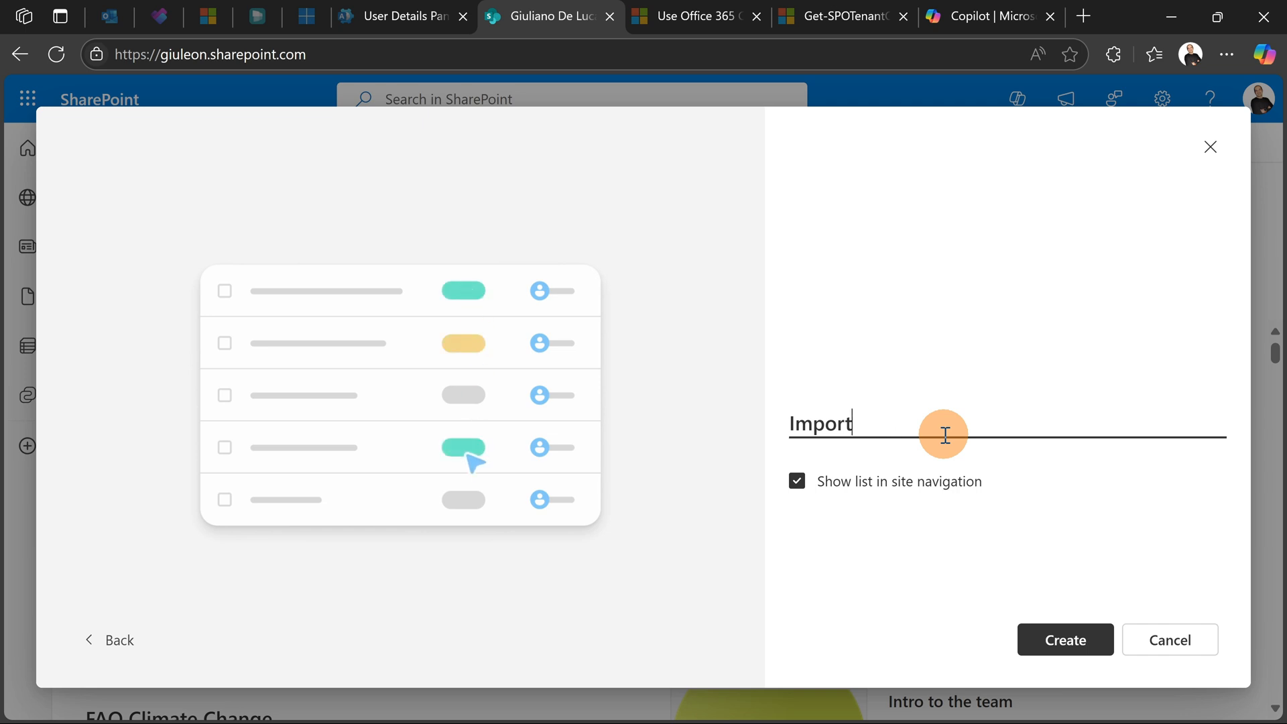
Name the list ImportFromExcel and create it.
text(FromExcel)
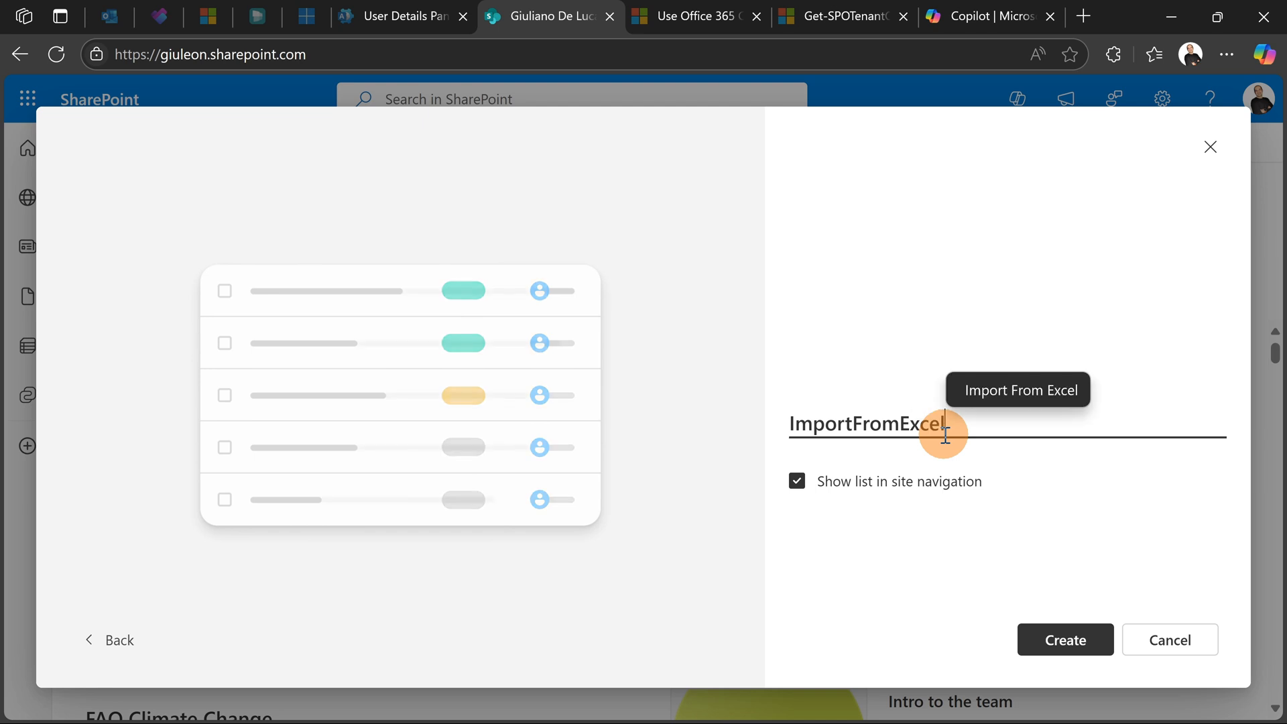
click(1064, 639)
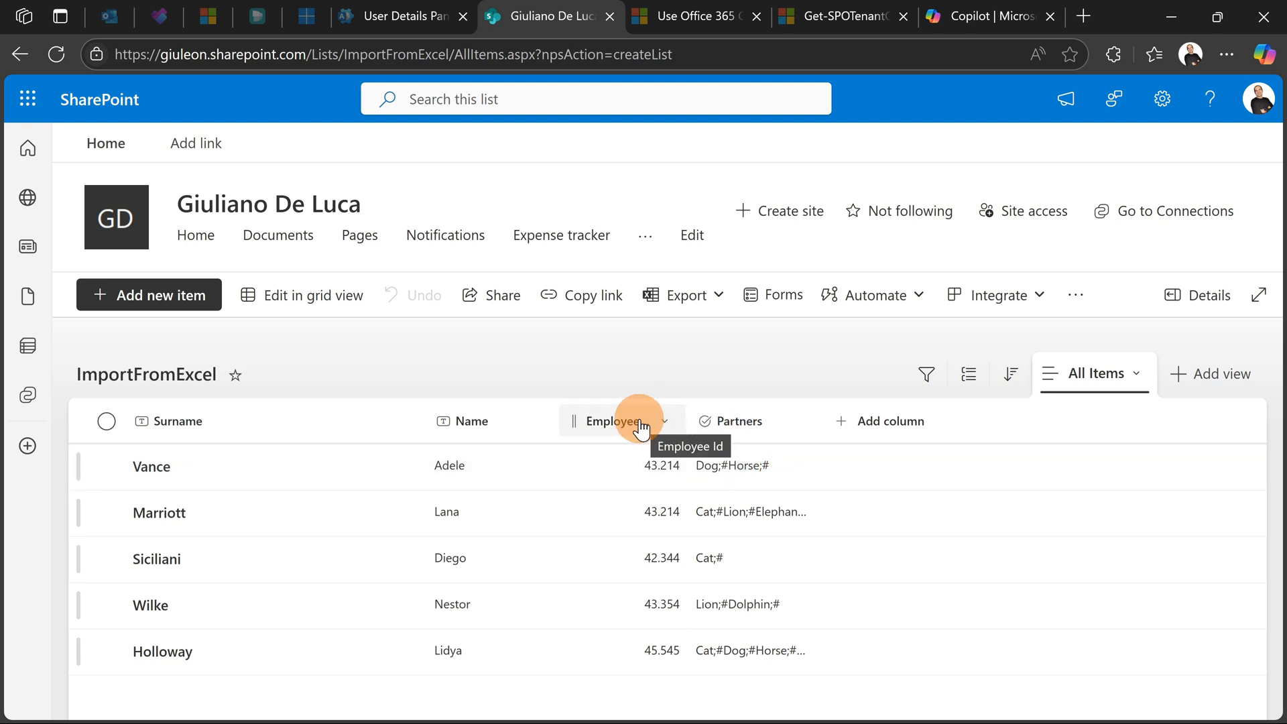
Edit the Partners column and add the choices Dog, Horse, Cat, Lion and Dolphin.
click(736, 421)
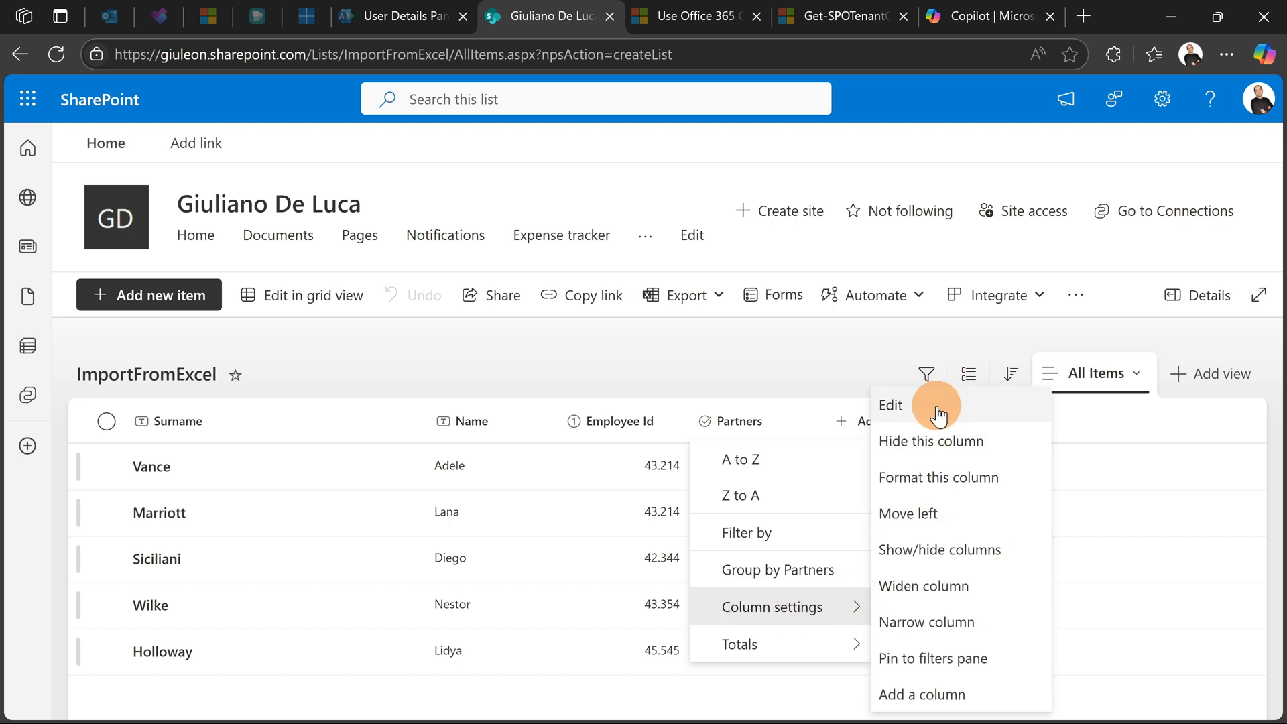
click(889, 405)
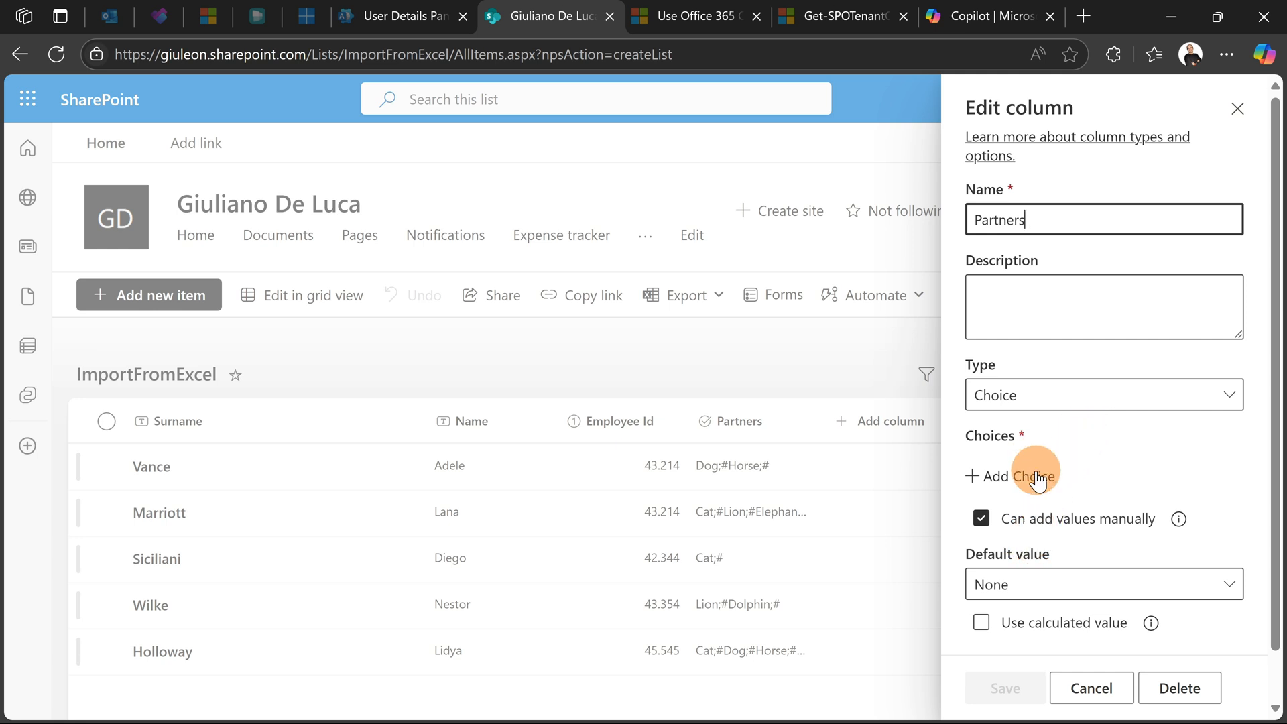
click(1013, 476)
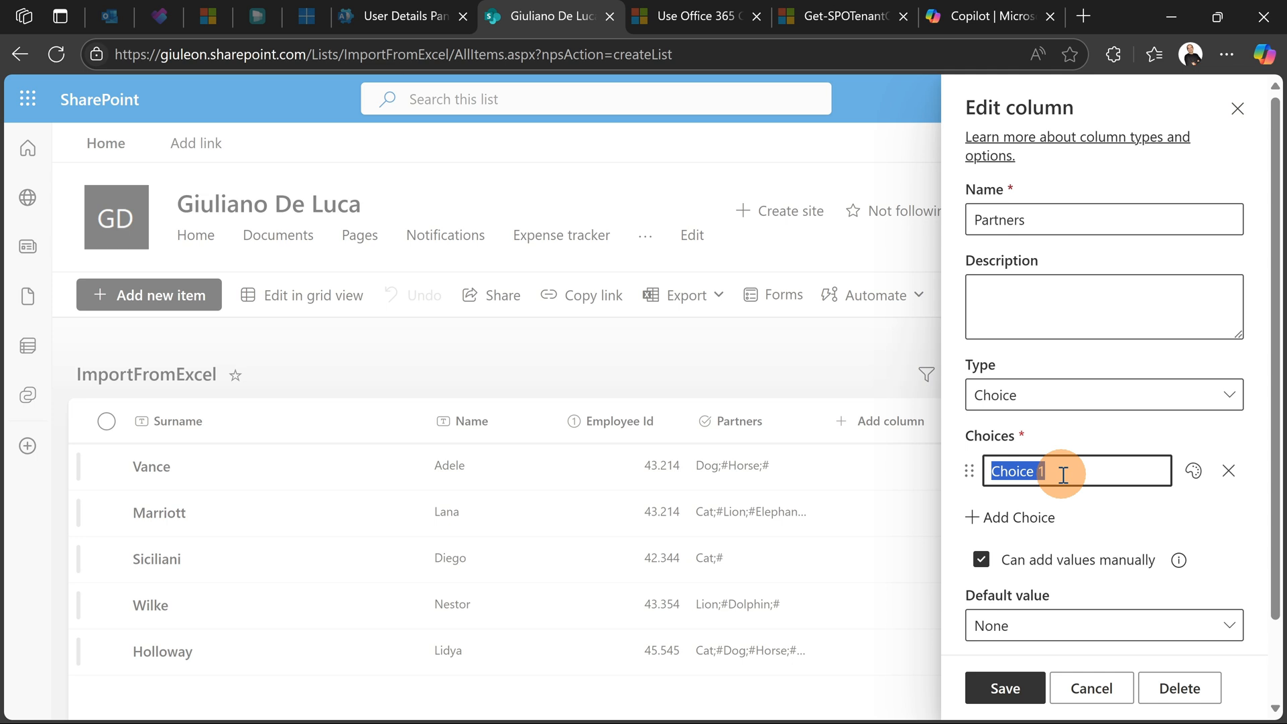
text(Dog)
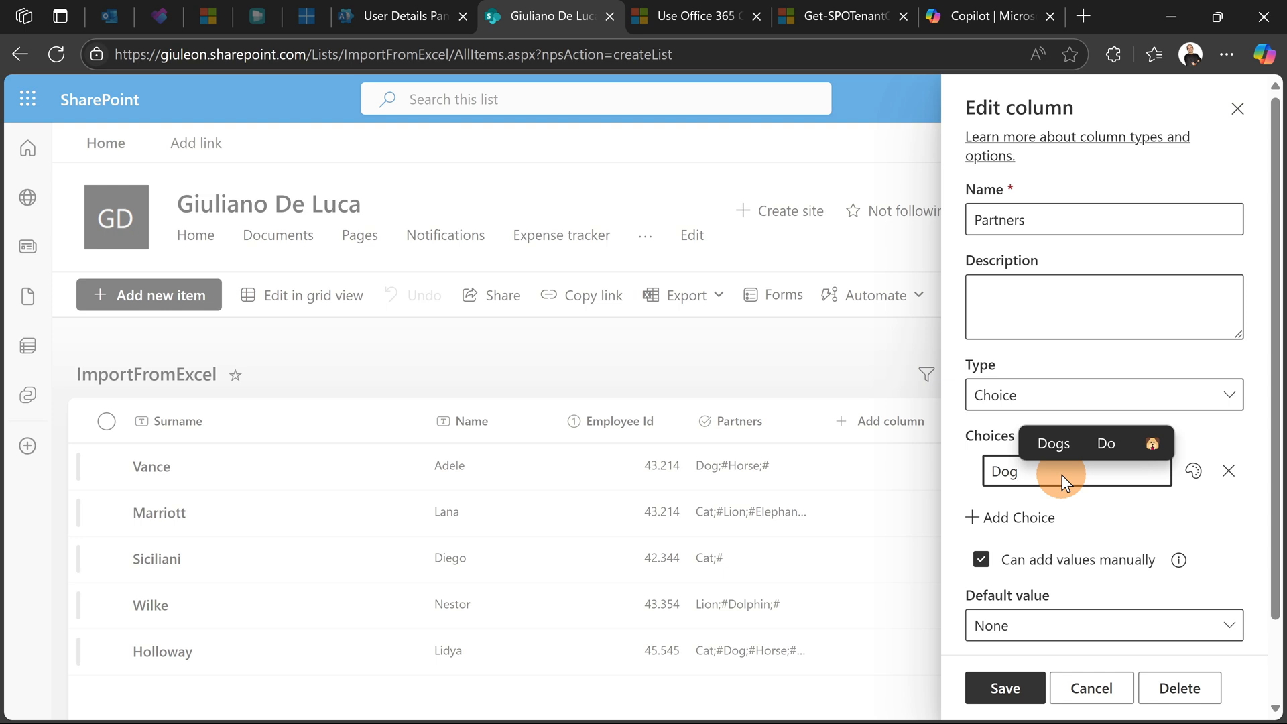
click(1019, 558)
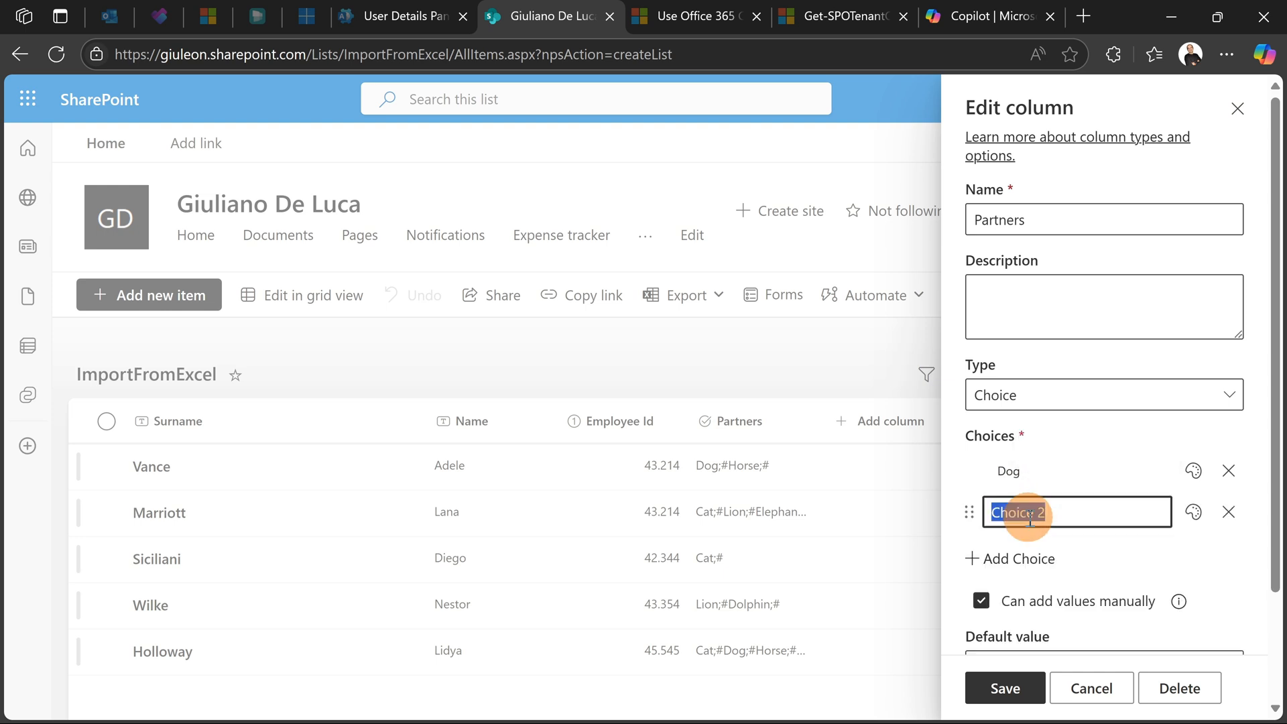
text(Horse)
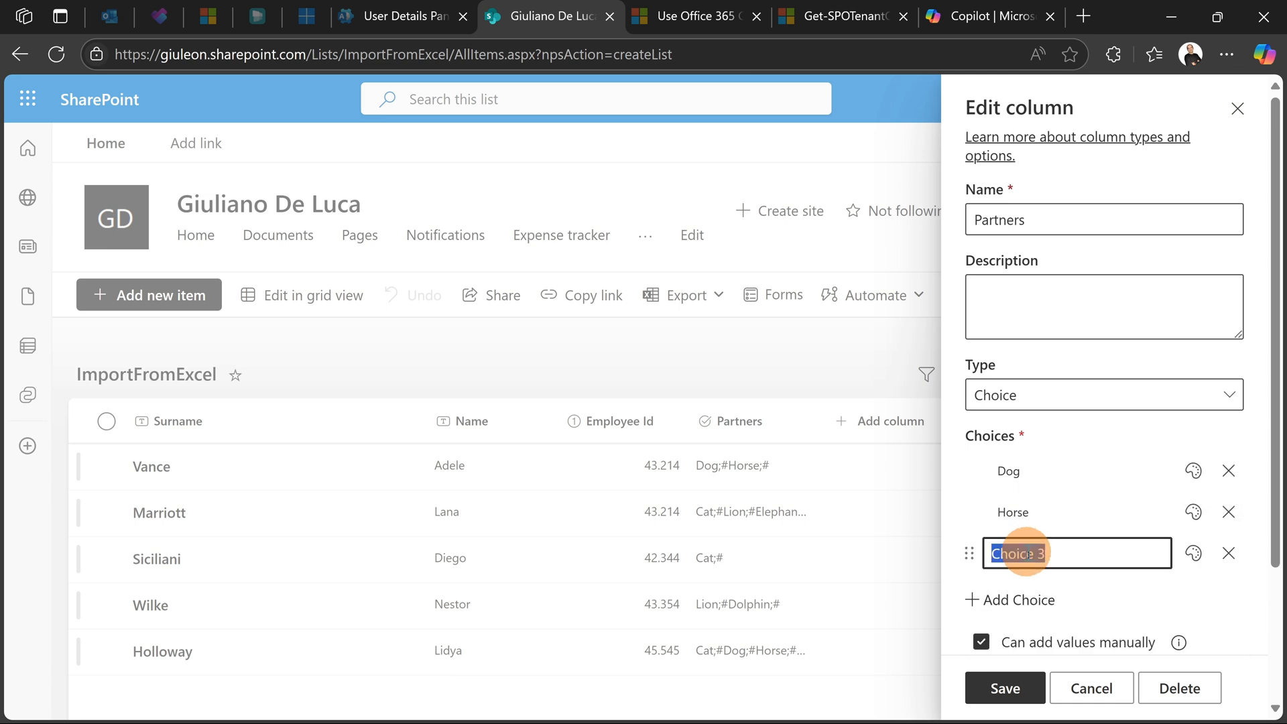
text(Cat)
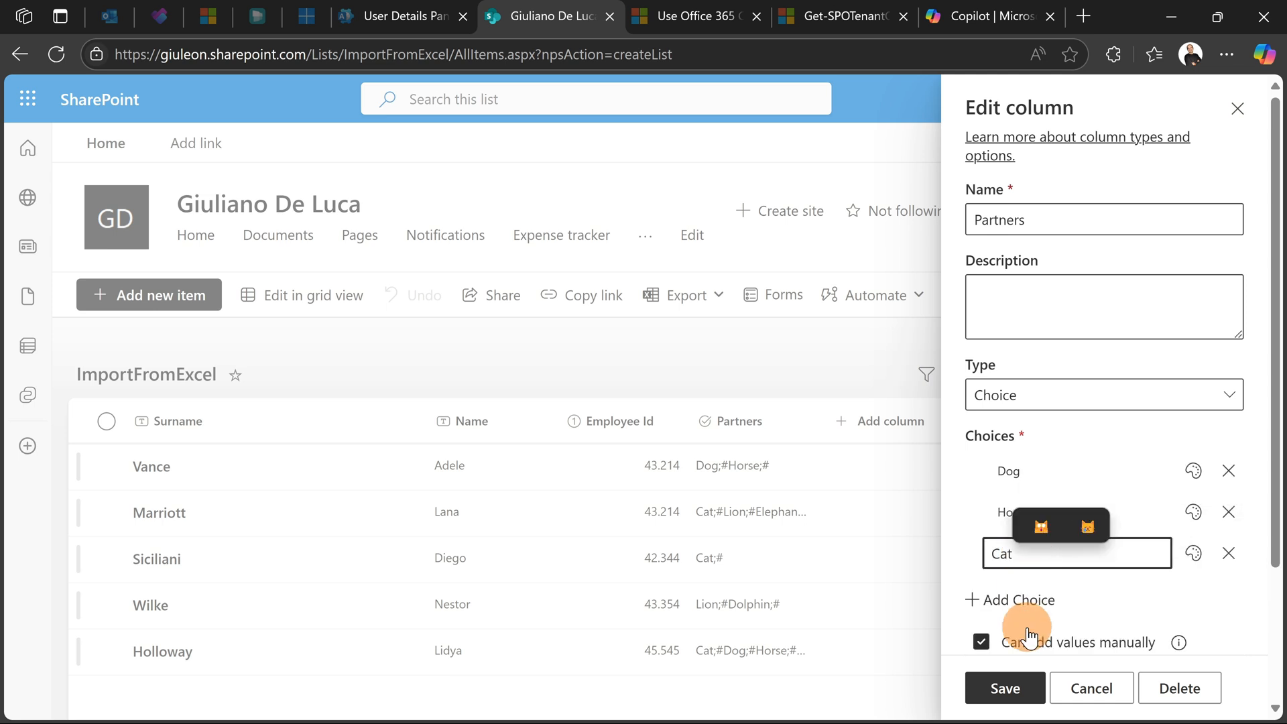
click(1011, 599)
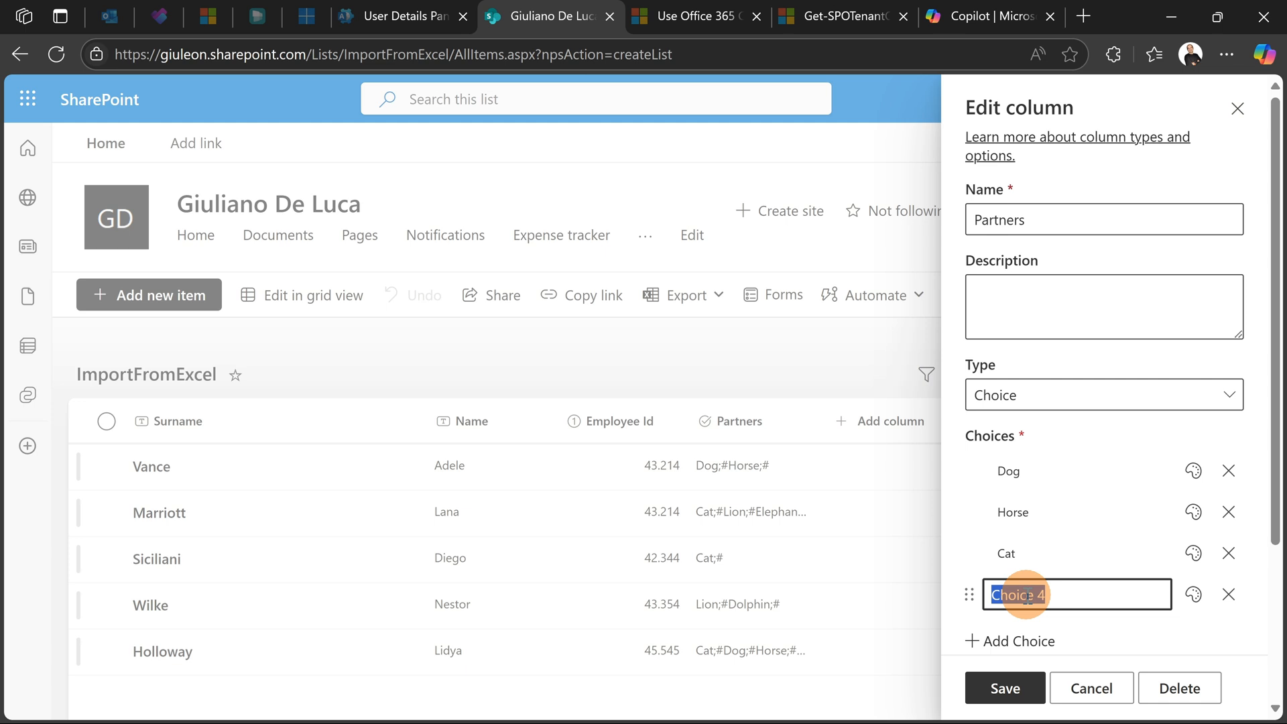
text(Lion)
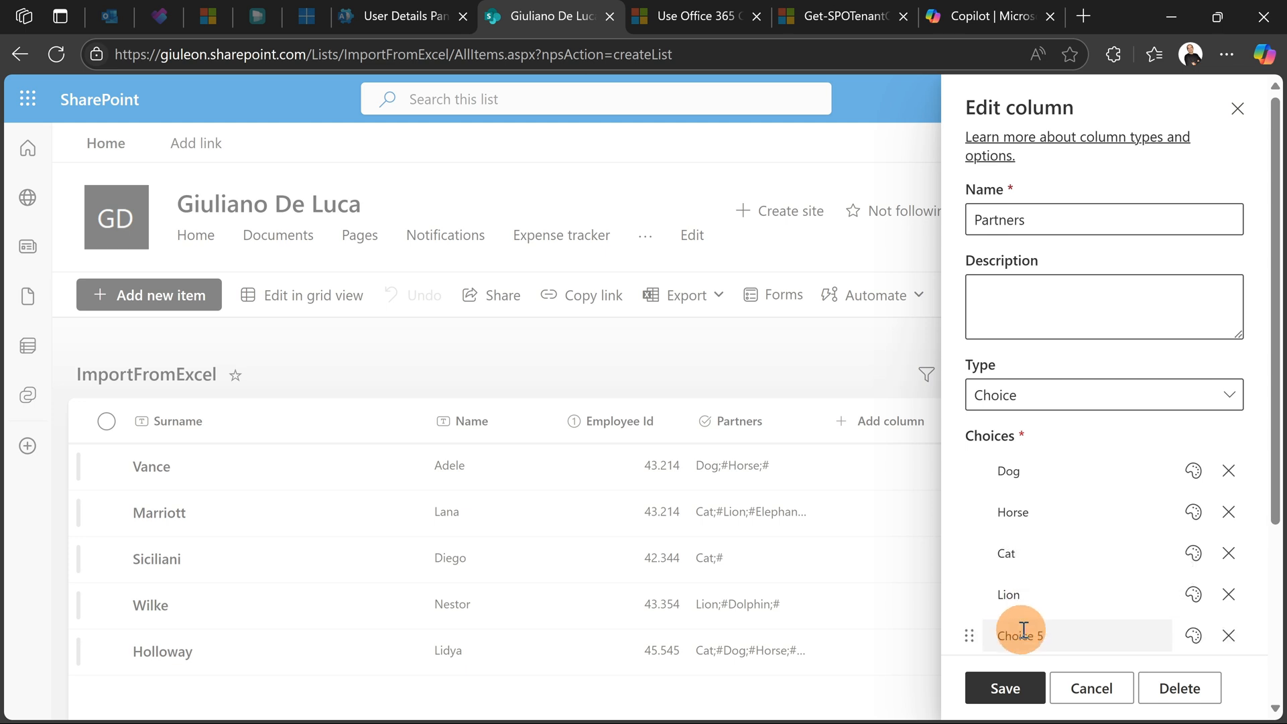
text(Dolphin)
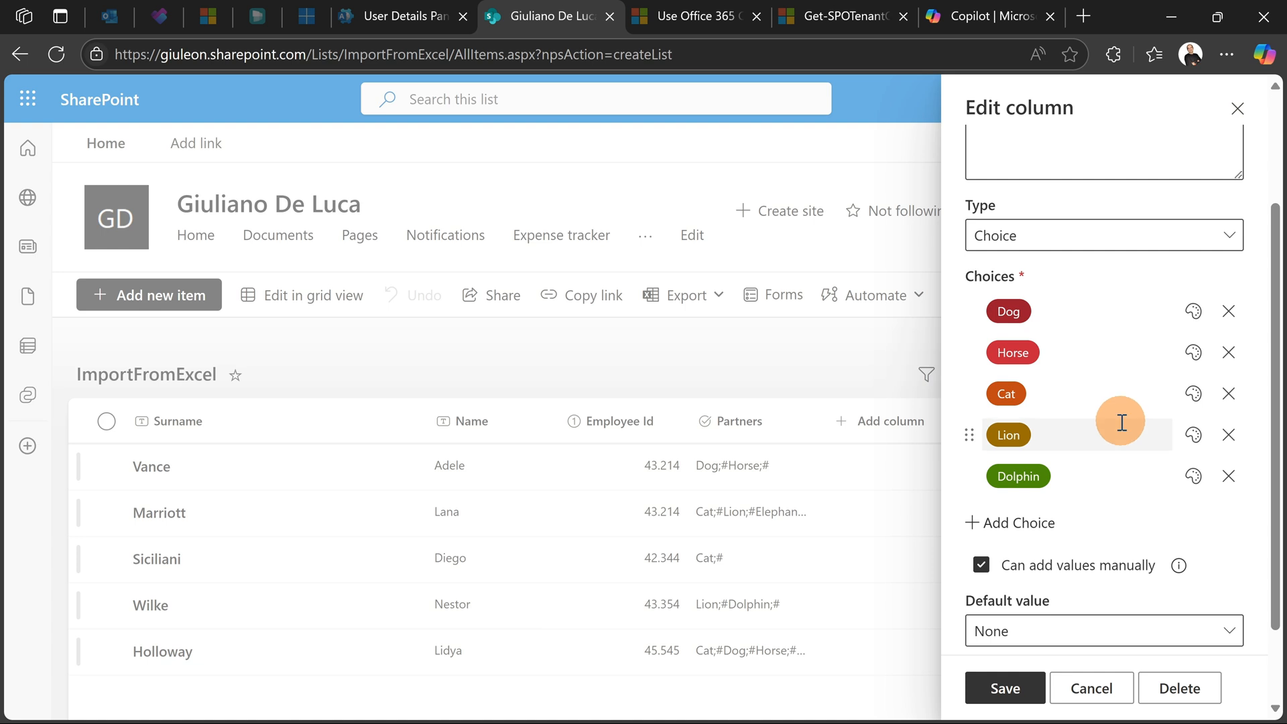
Allow multiple selections in Partners and save the column changes.
scroll(down, 3)
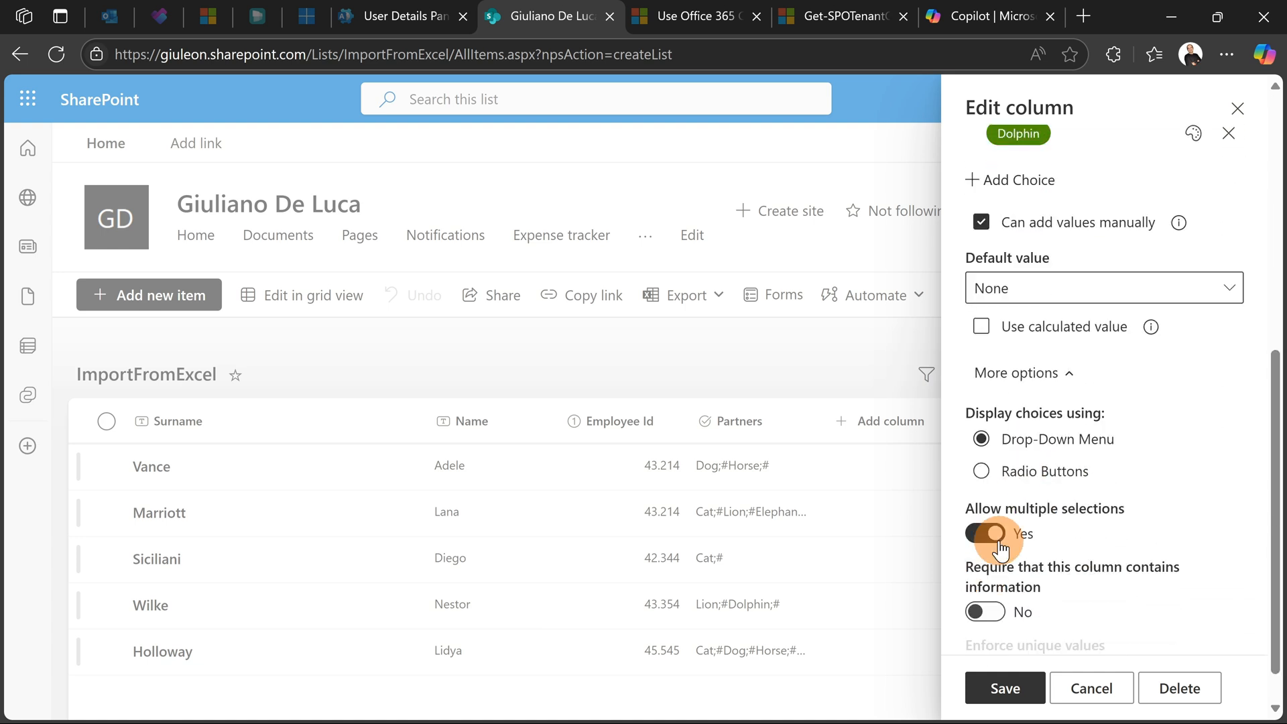
click(984, 534)
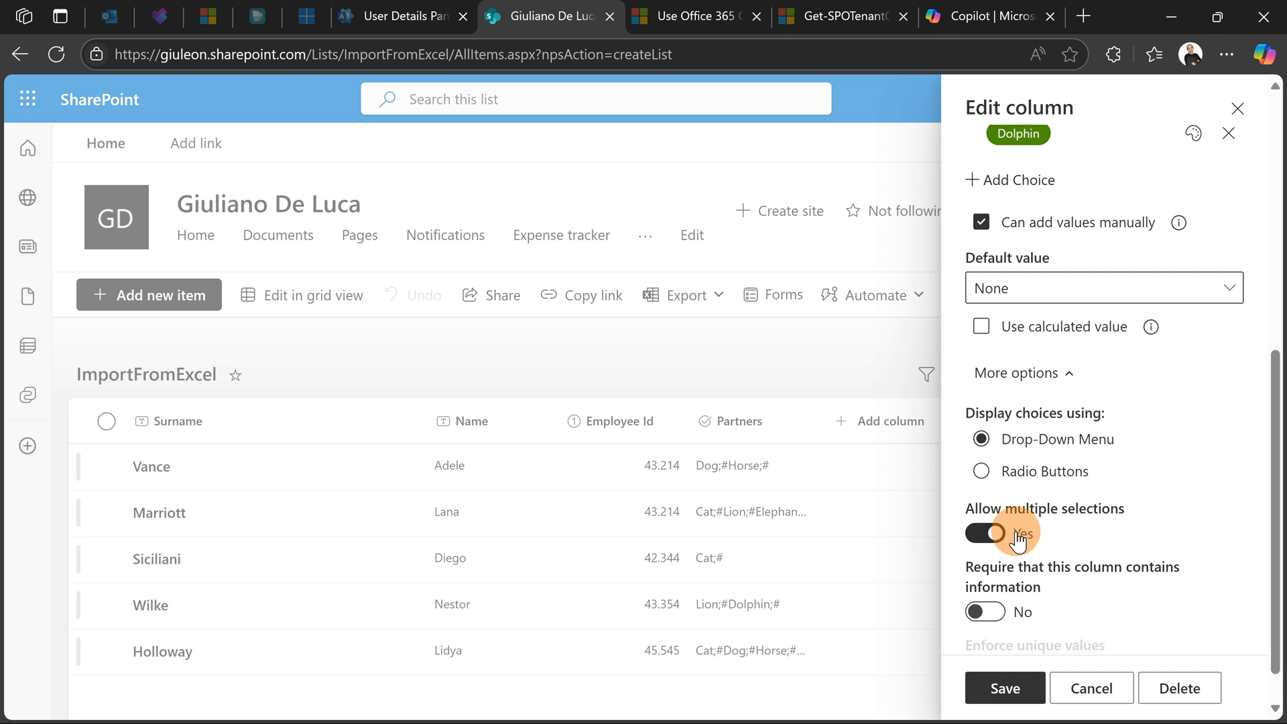
click(983, 533)
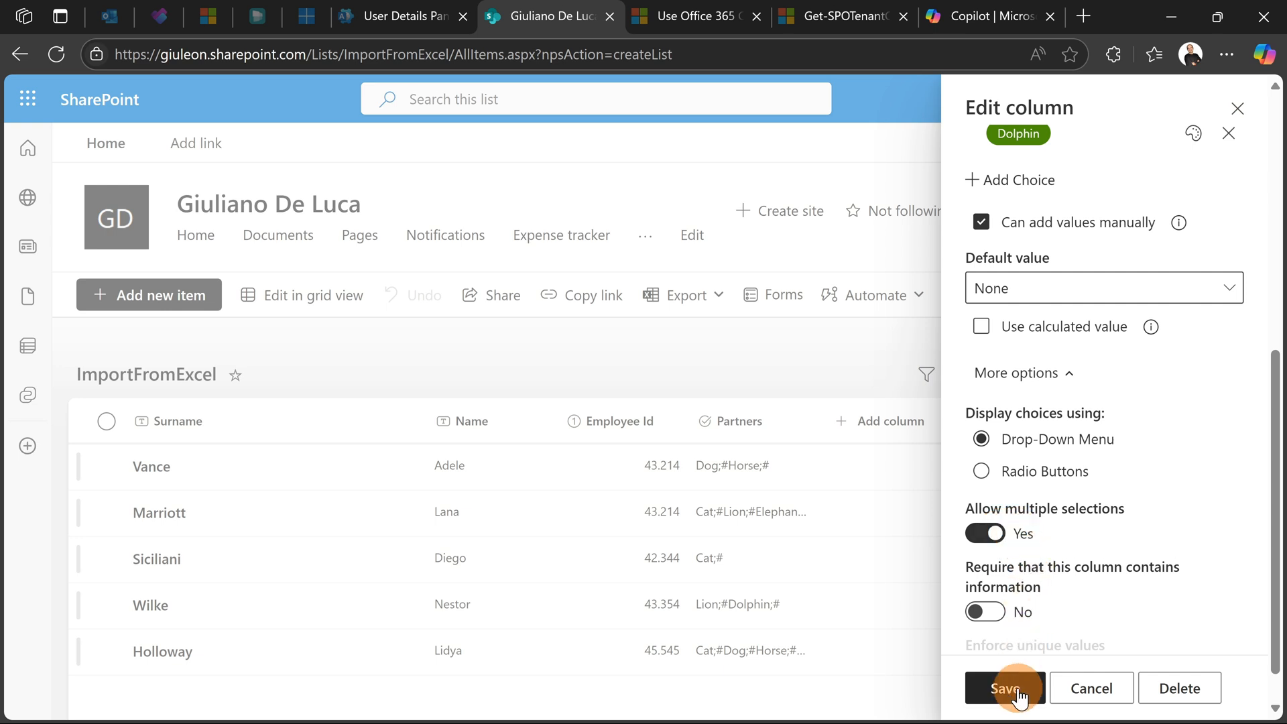
click(1003, 688)
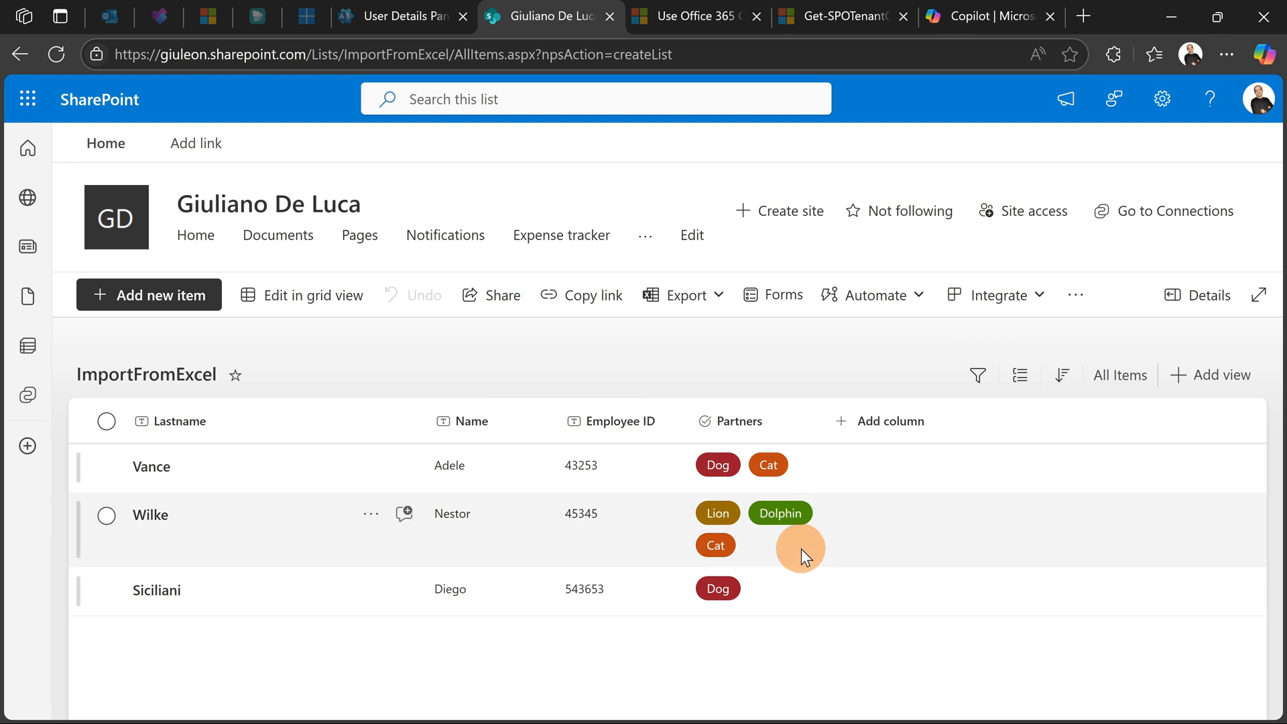
mouse_move(739, 497)
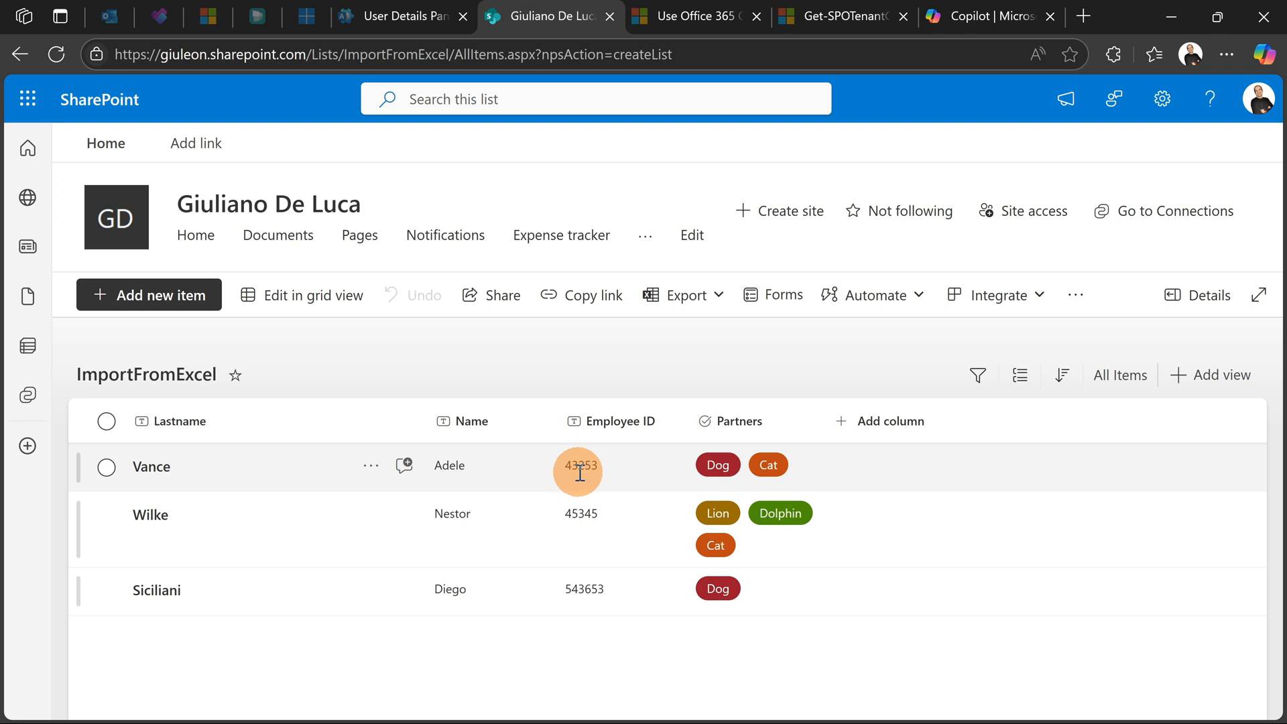
mouse_move(607, 484)
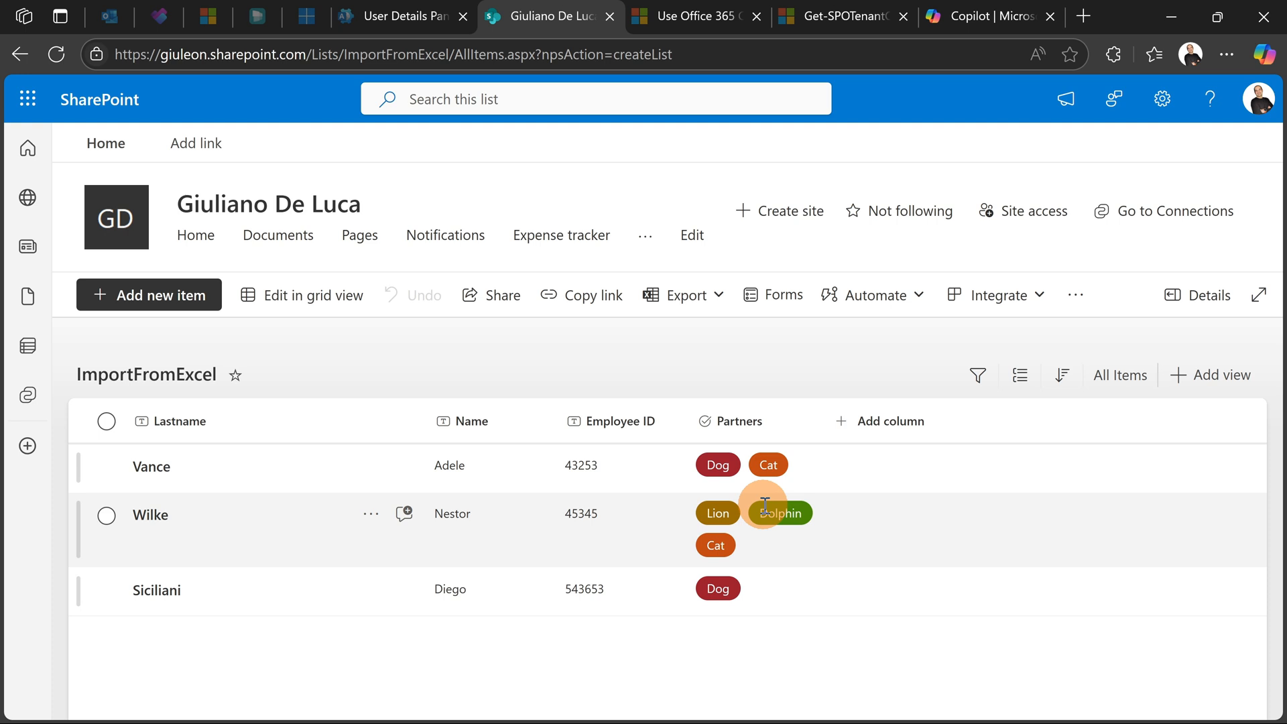
mouse_move(742, 368)
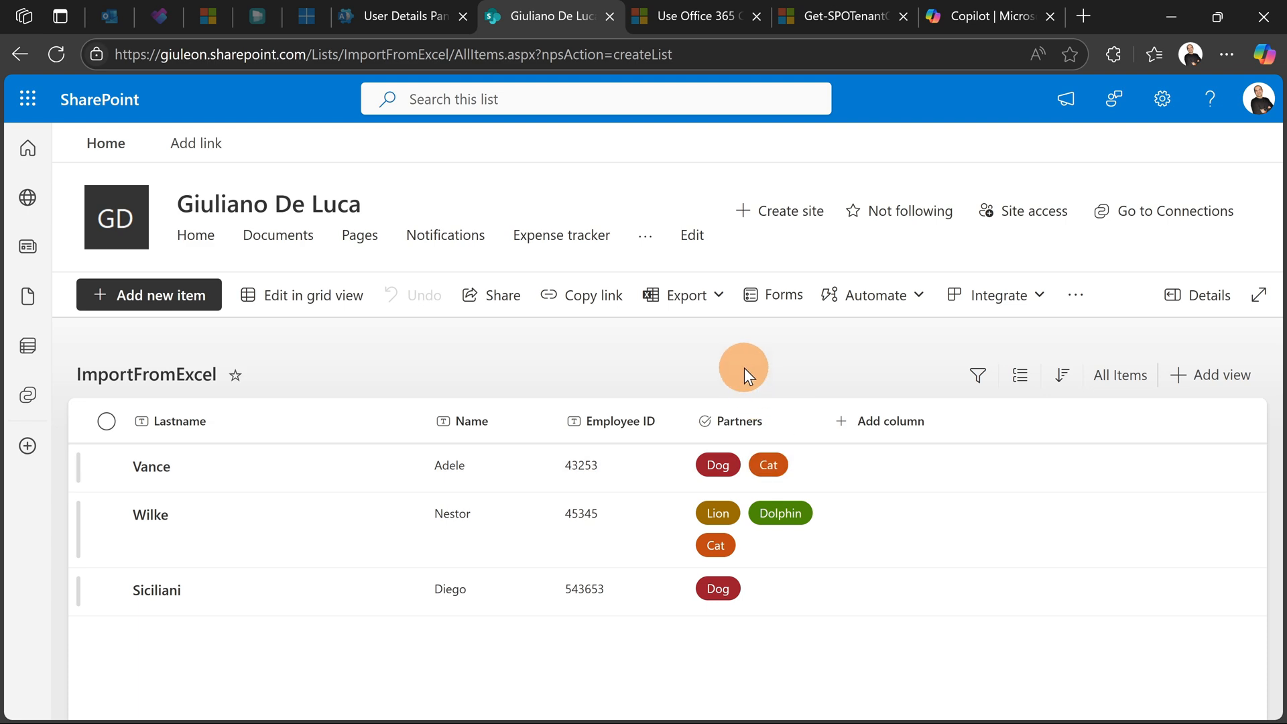